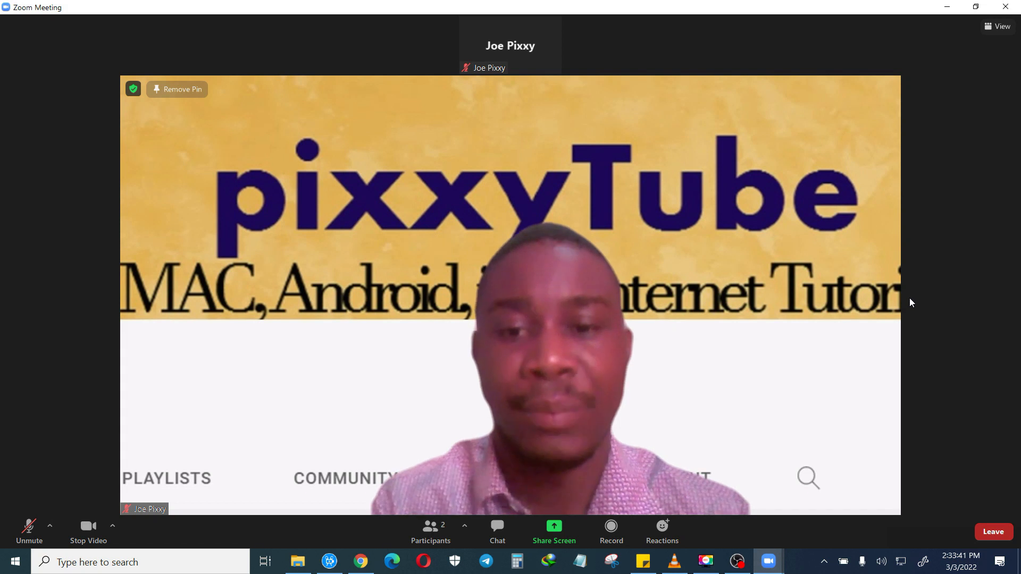
pyautogui.moveTo(906, 321)
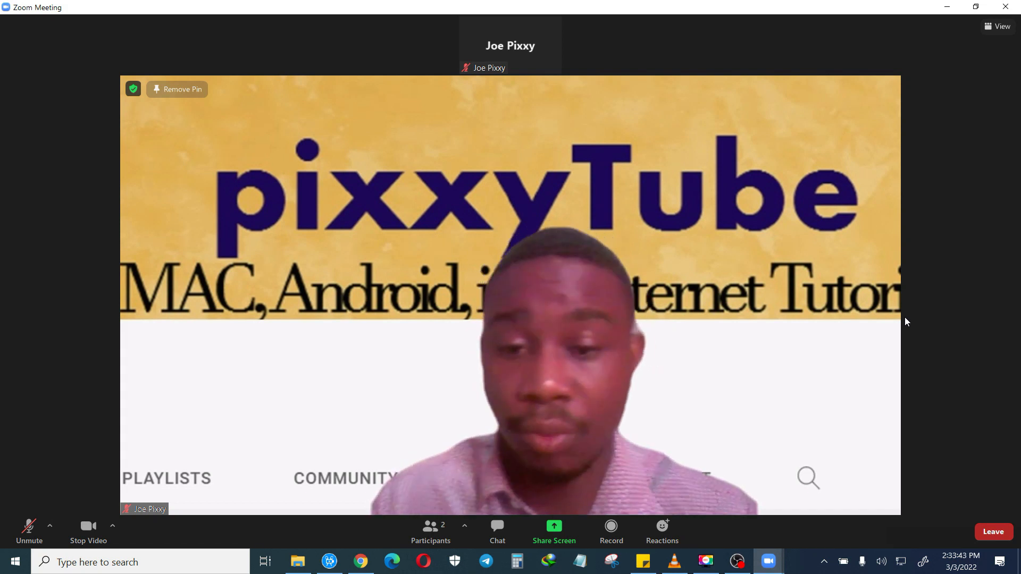
pyautogui.moveTo(610, 528)
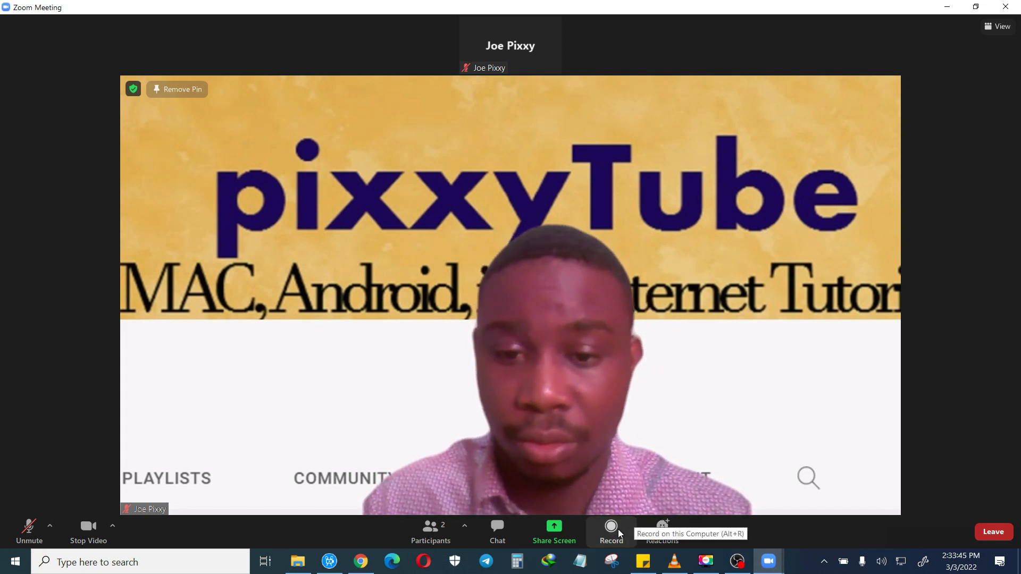
# Attempt to record the meeting in Zoom and dismiss the host-permission notice
pyautogui.click(611, 527)
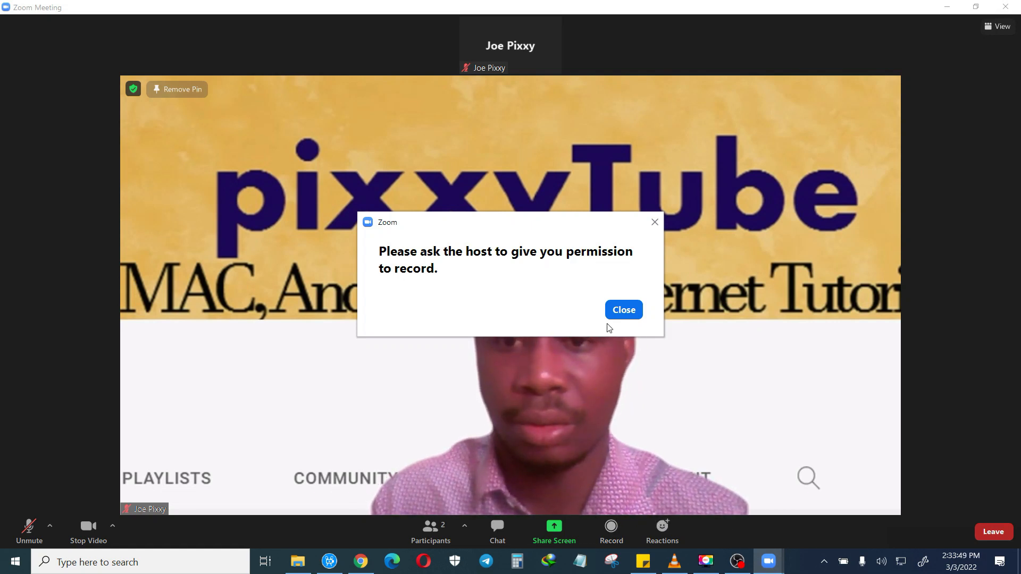
pyautogui.click(622, 310)
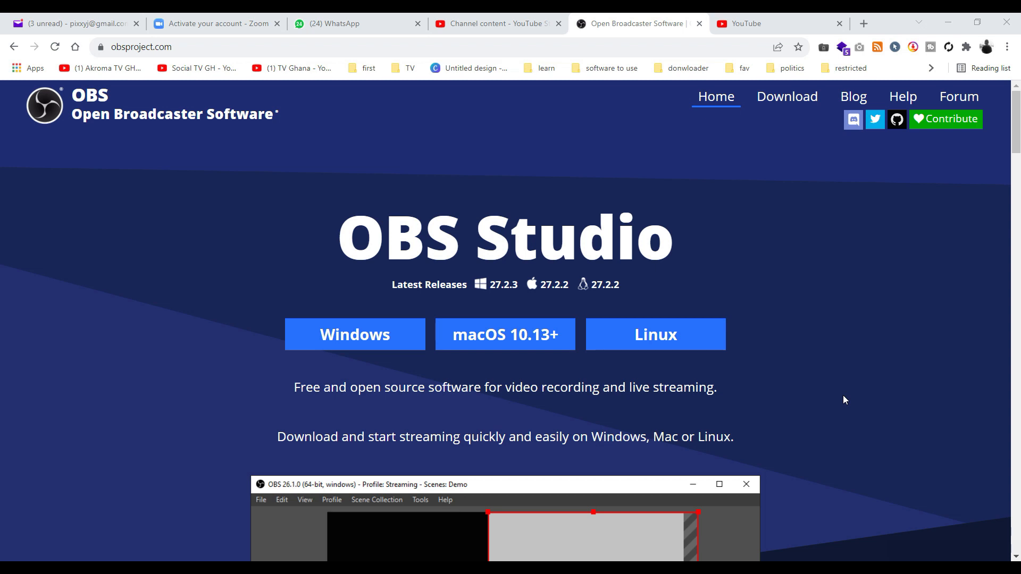
pyautogui.moveTo(355, 335)
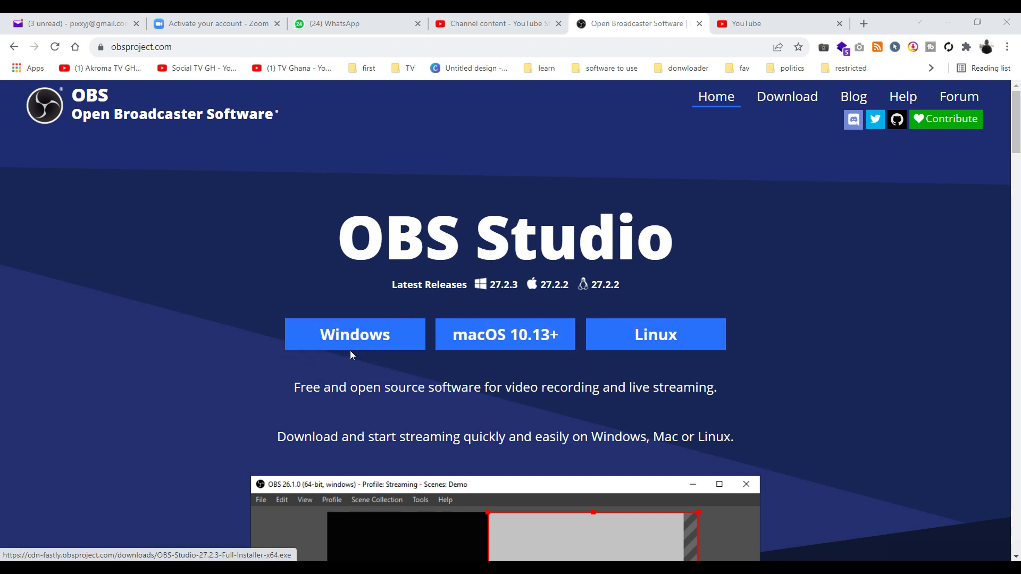
# Start the OBS Studio Windows installer download and skip re-downloading the existing file
pyautogui.click(354, 334)
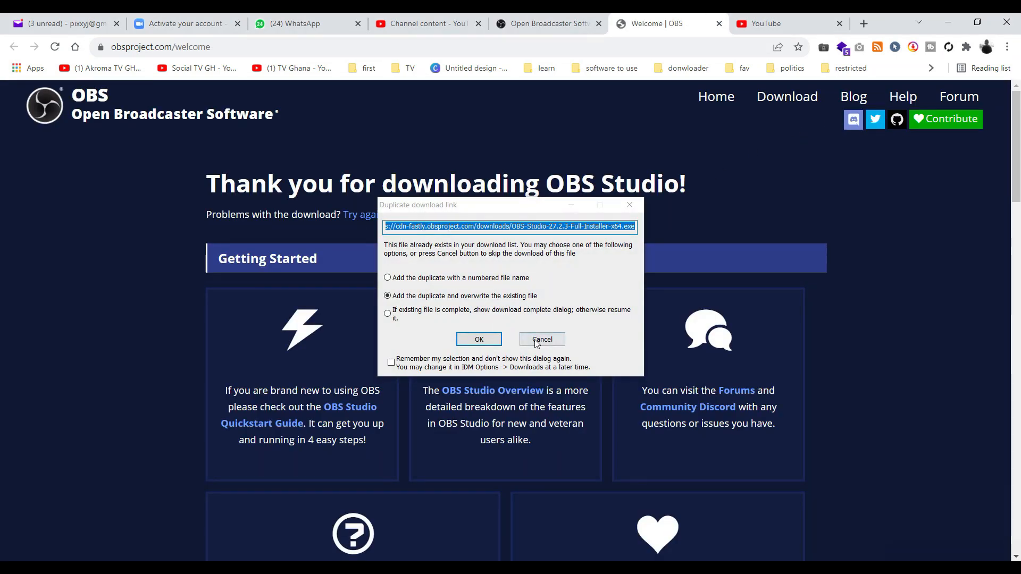
pyautogui.click(541, 339)
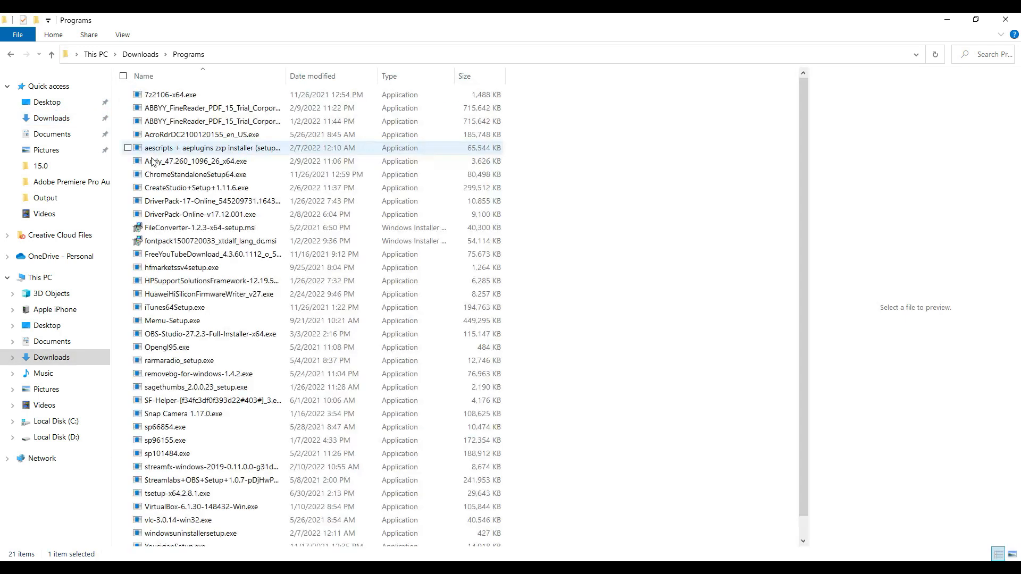
# Run the OBS Studio installer through the license page, then cancel and quit it
pyautogui.click(209, 334)
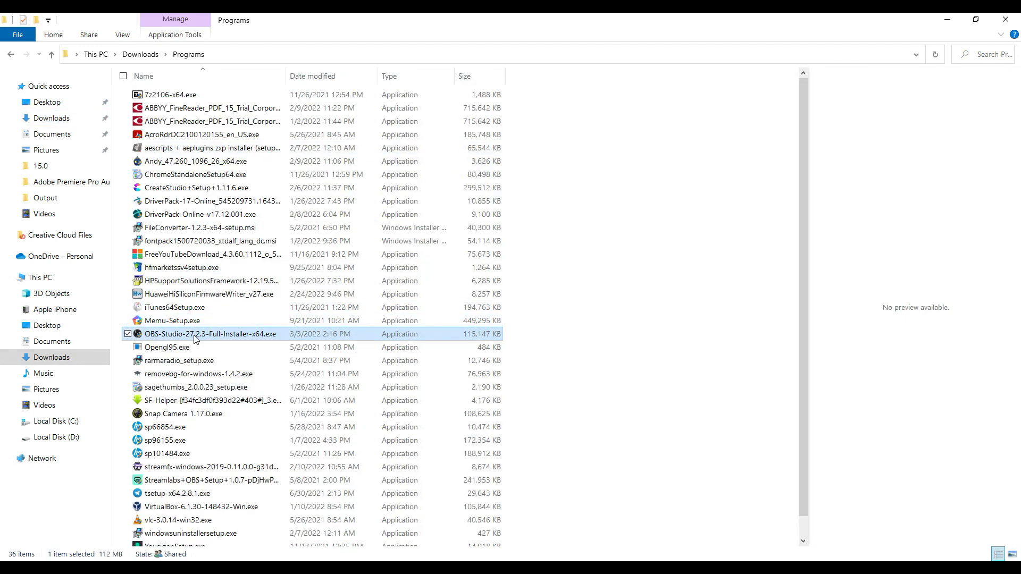
pyautogui.doubleClick(209, 334)
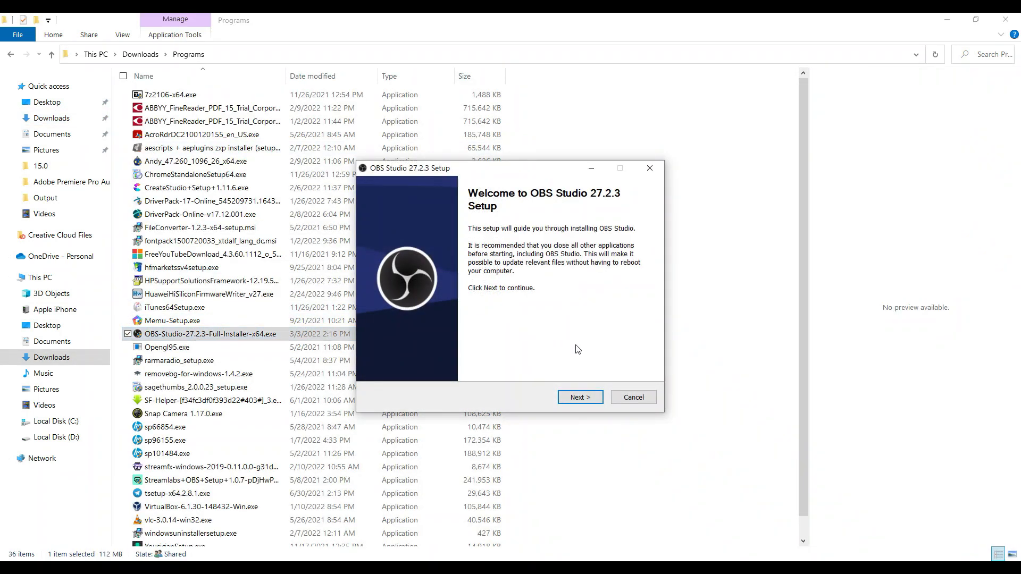
pyautogui.click(578, 397)
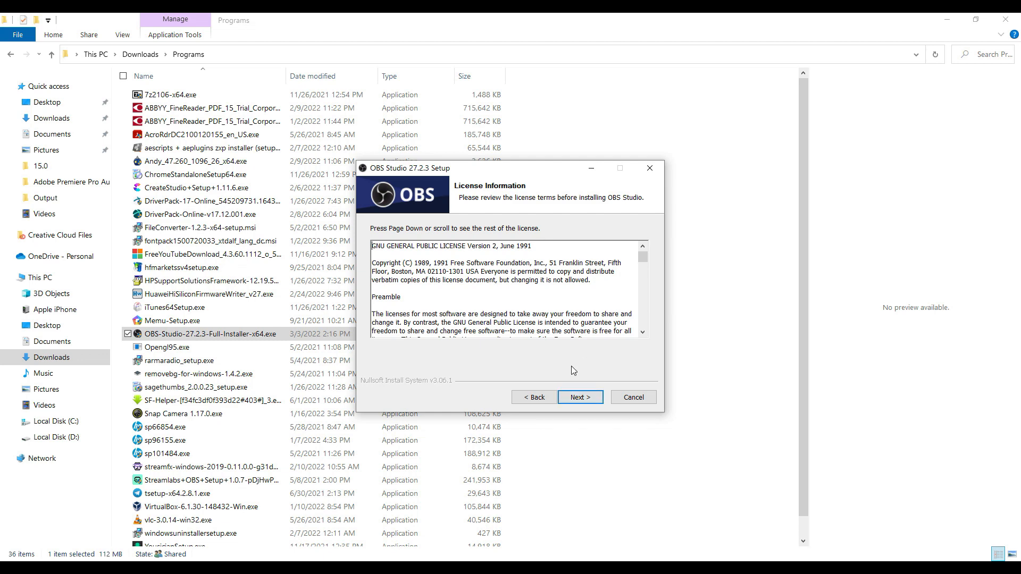
pyautogui.click(578, 397)
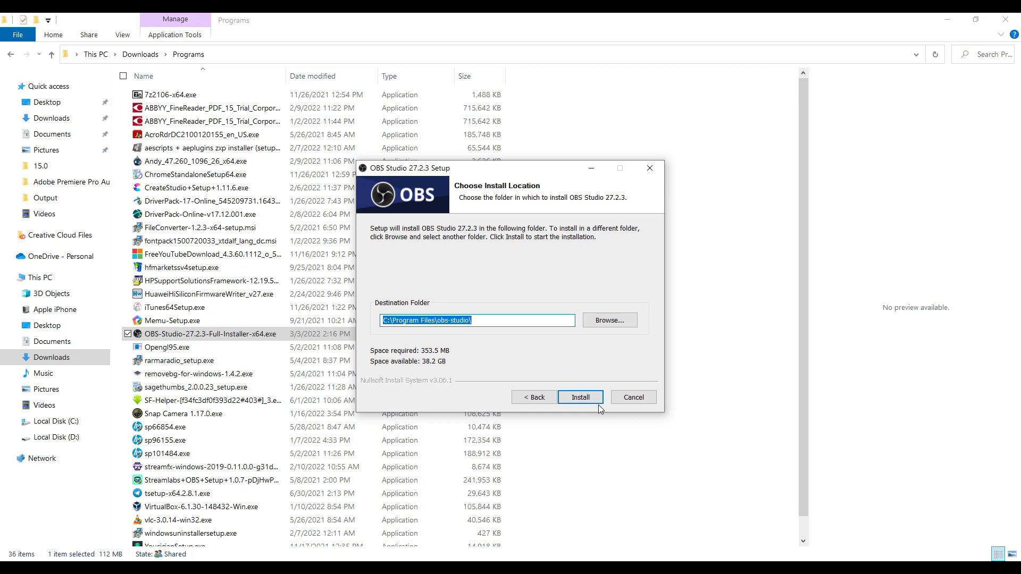
pyautogui.moveTo(601, 409)
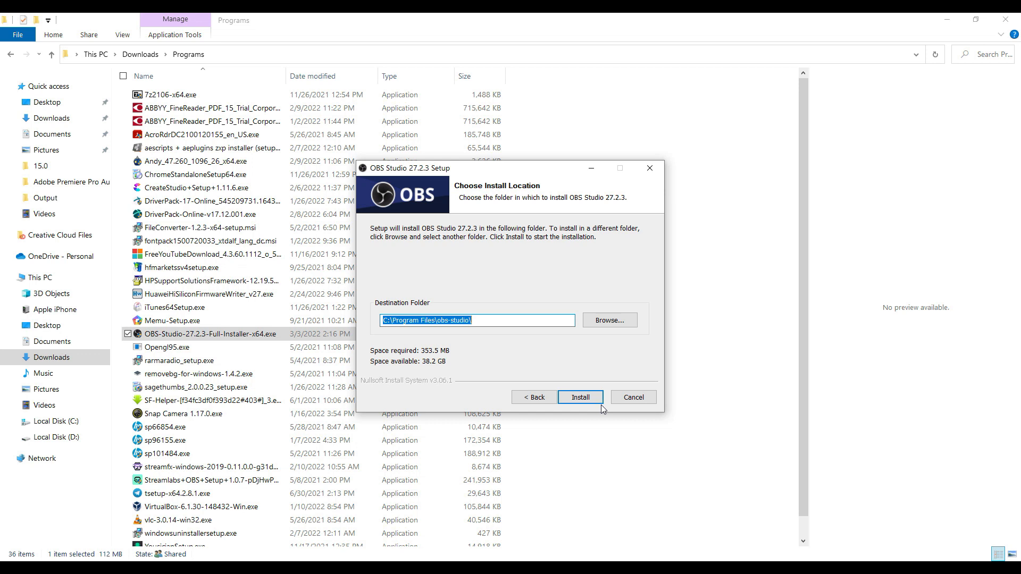
pyautogui.click(630, 397)
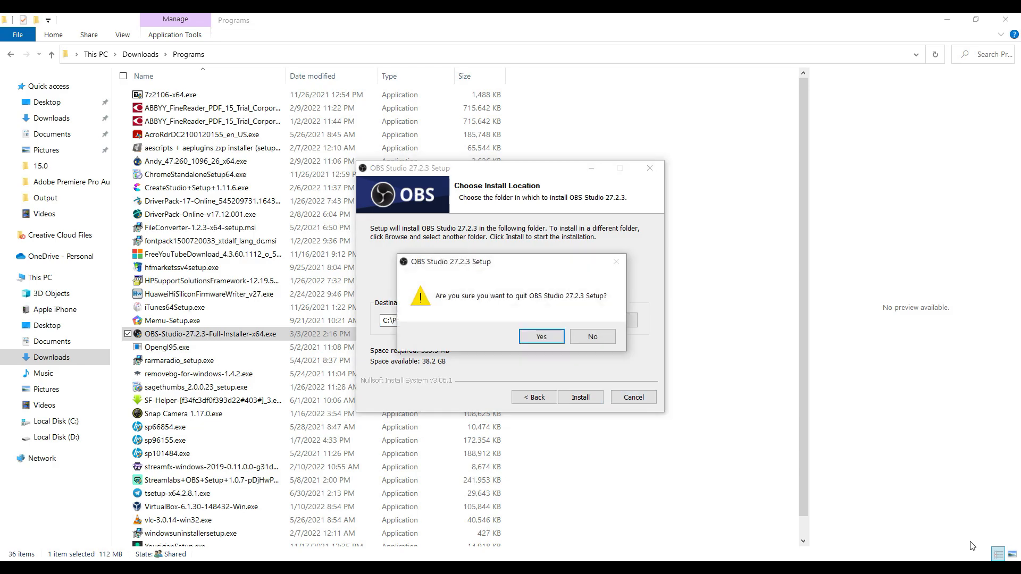
pyautogui.click(540, 337)
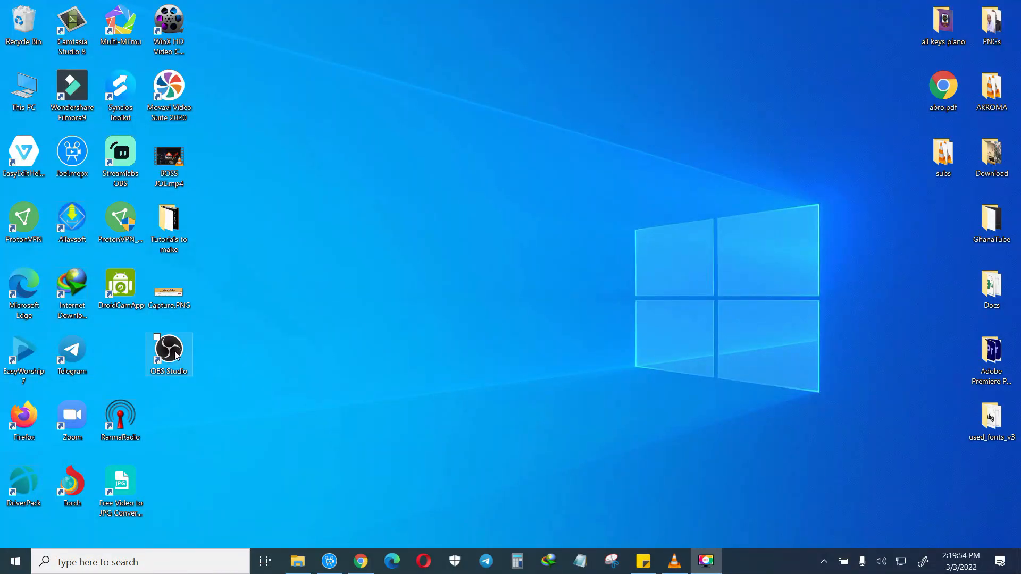
# Launch the already installed OBS Studio from its desktop shortcut
pyautogui.click(168, 353)
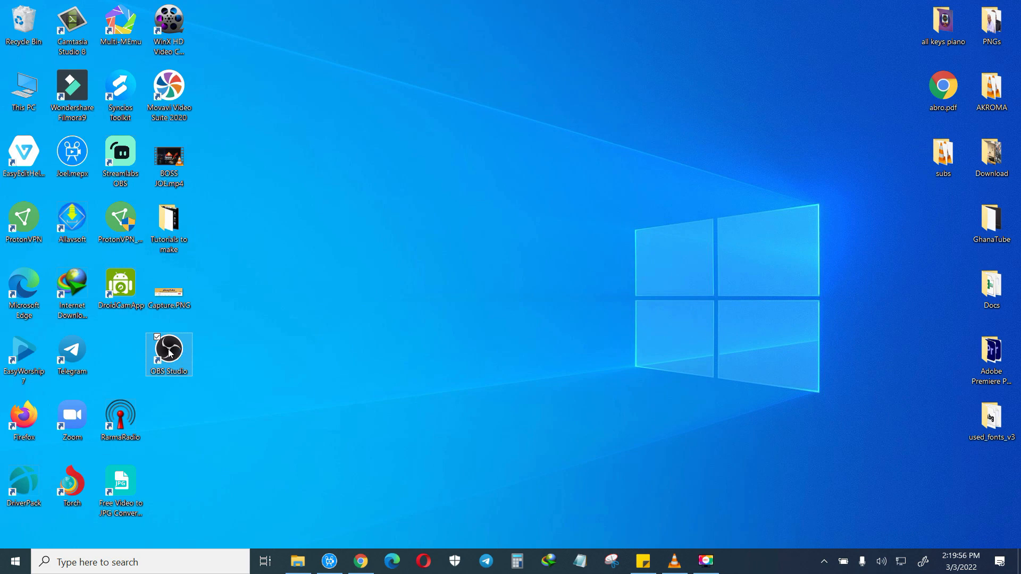
pyautogui.doubleClick(168, 354)
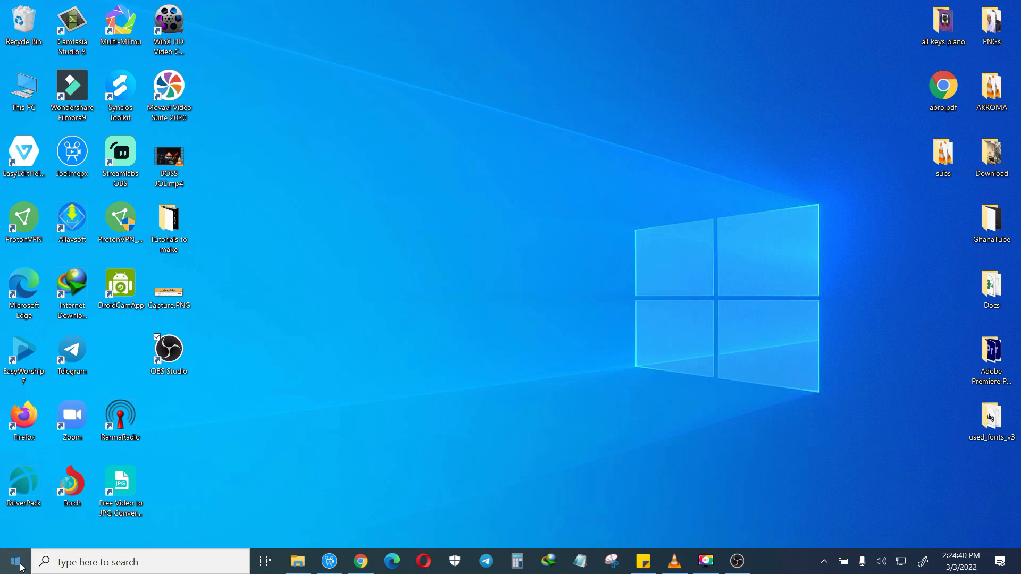
# Find 'zoom' in Start search and launch the Zoom app
pyautogui.write('zoom')
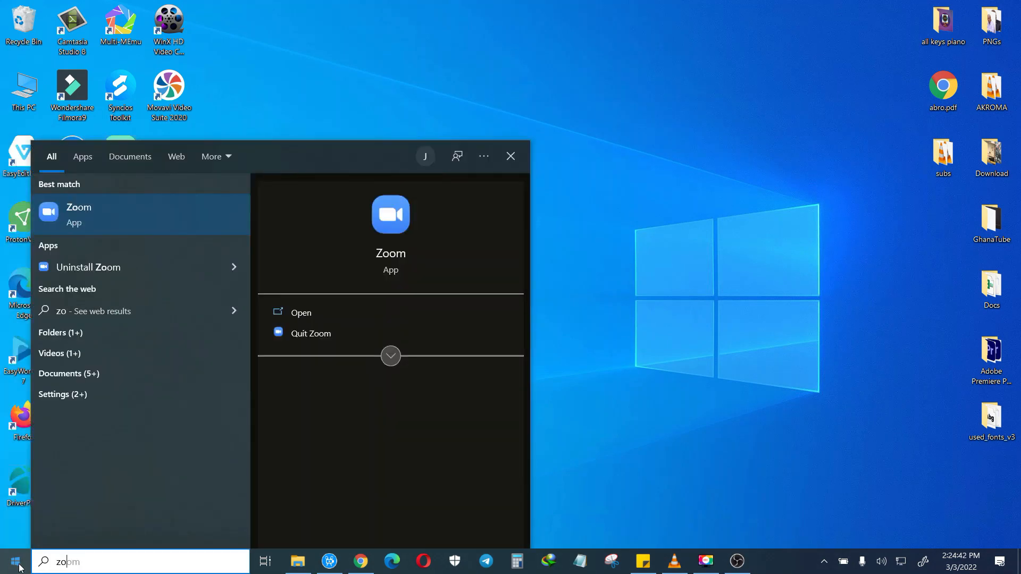
pyautogui.click(300, 312)
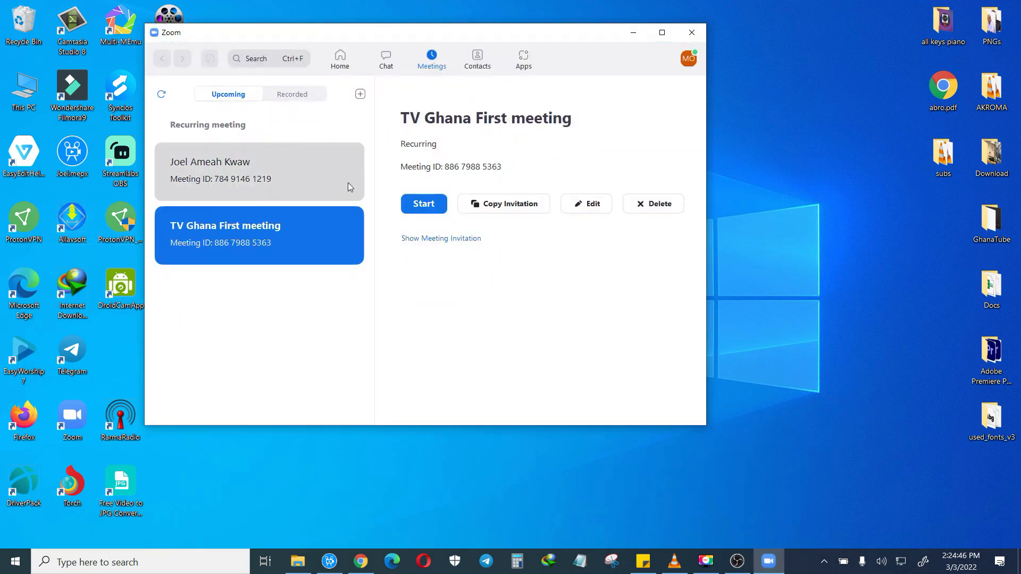
pyautogui.moveTo(274, 104)
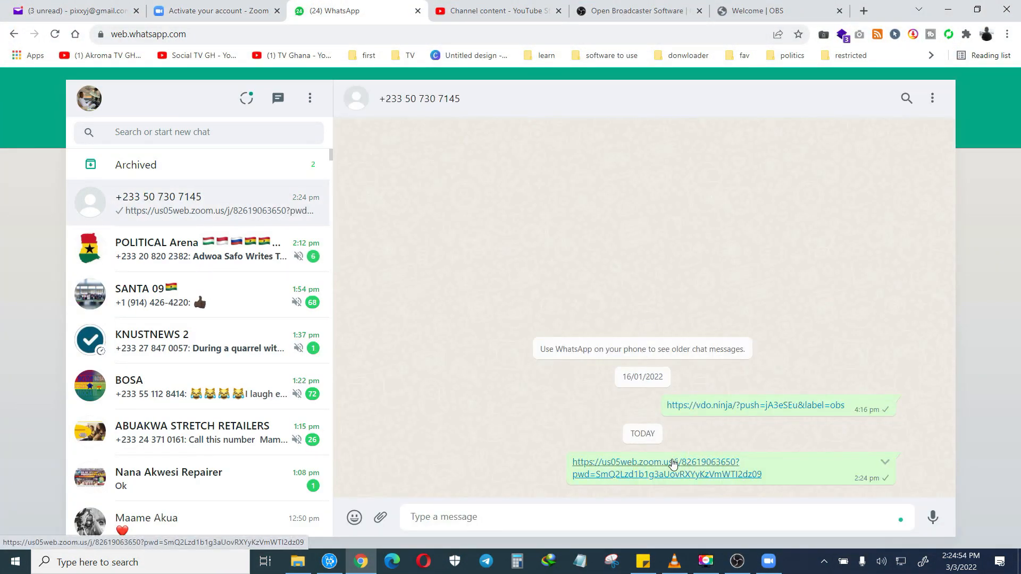
# Join the meeting from the zoom.us invite link shared in WhatsApp Web
pyautogui.click(656, 468)
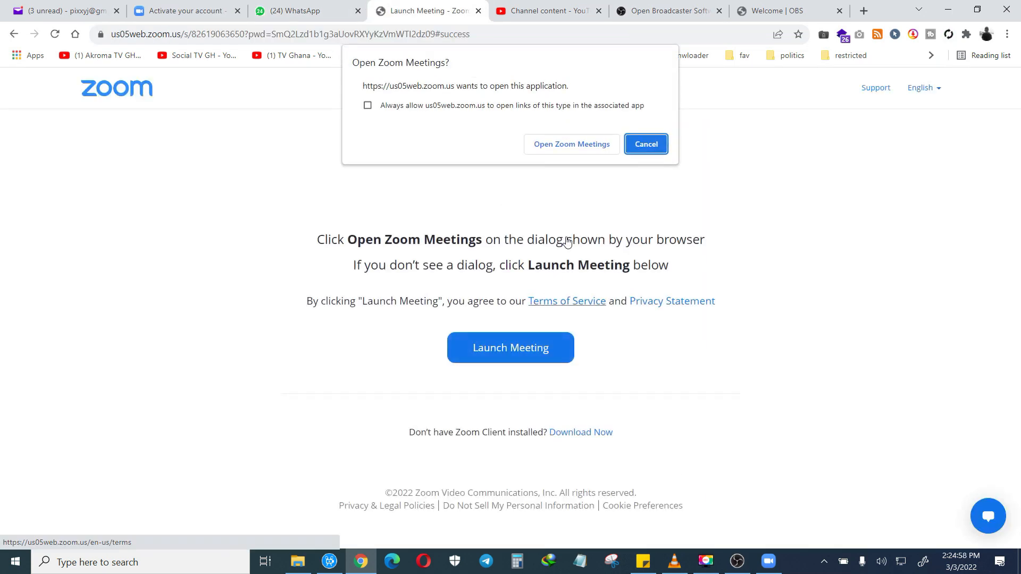
pyautogui.click(570, 143)
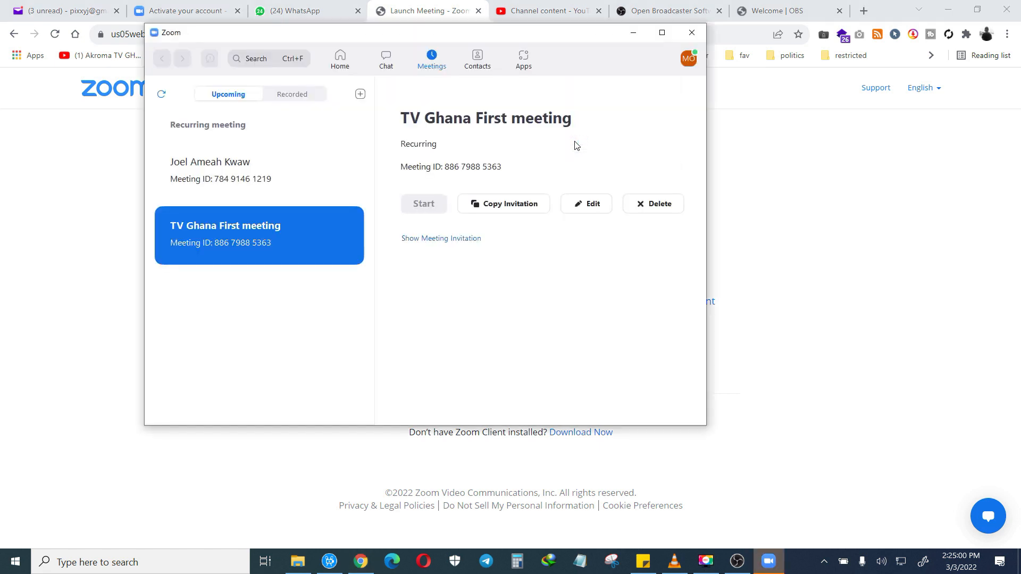
pyautogui.click(423, 203)
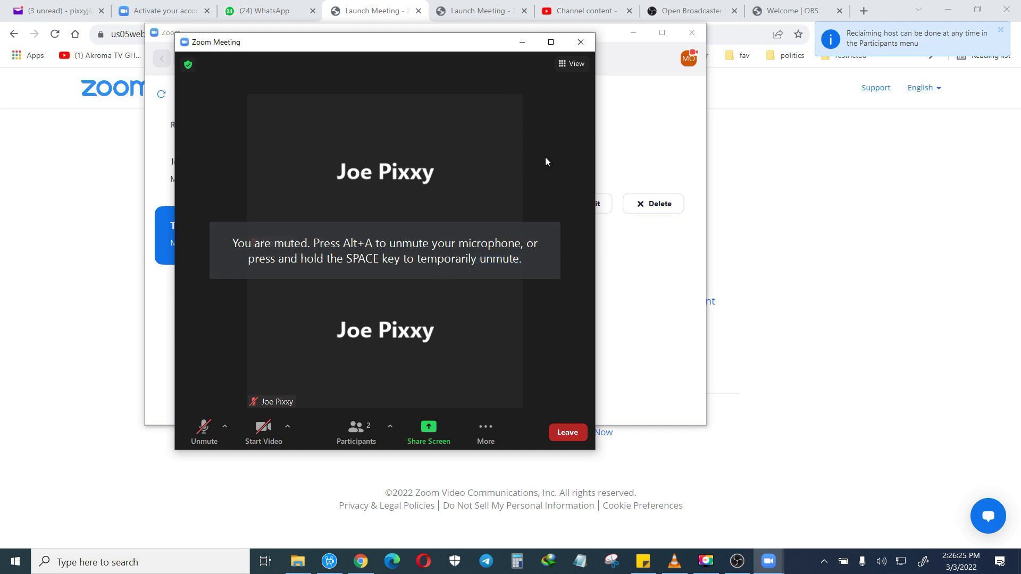
pyautogui.moveTo(264, 431)
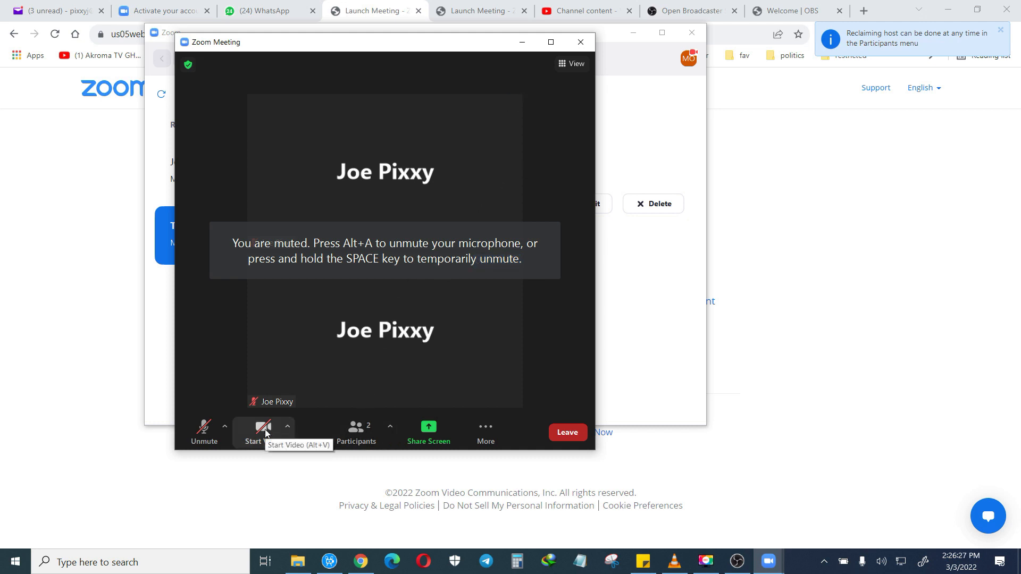
# Turn on my camera in the Zoom meeting
pyautogui.click(262, 431)
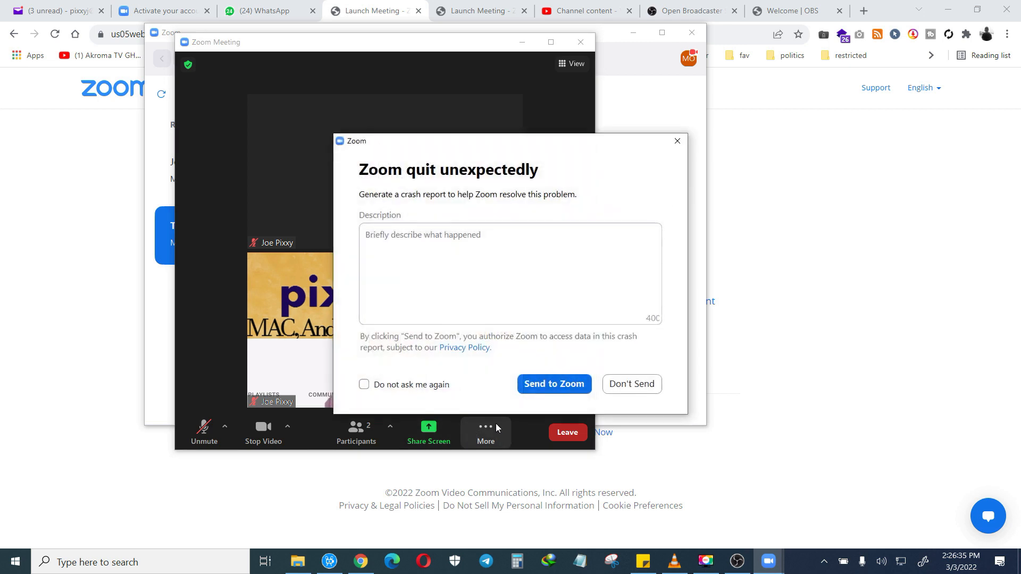
pyautogui.click(629, 383)
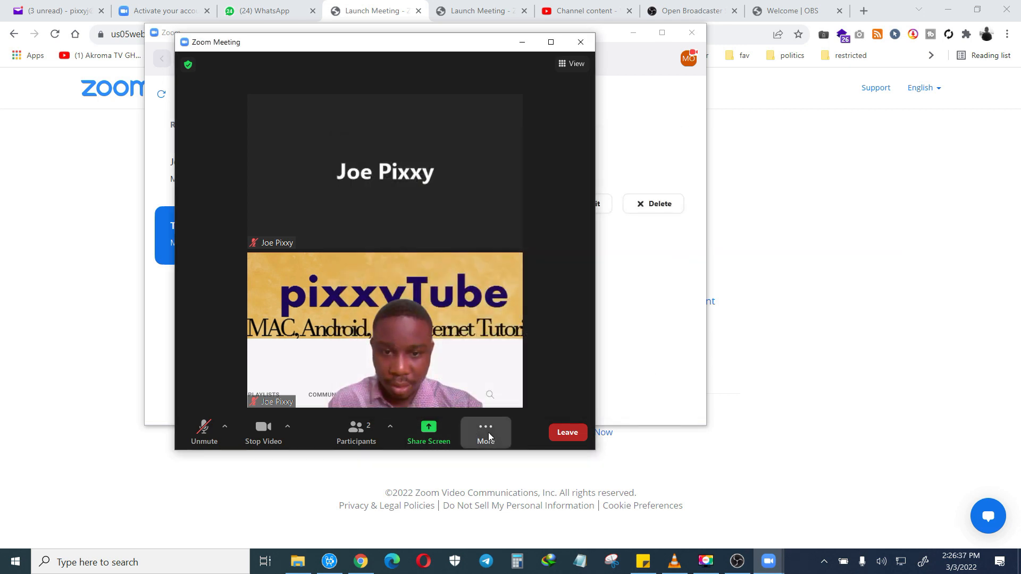
# Try Record on this Computer from More, get refused for host permission, and dismiss the notice
pyautogui.click(485, 432)
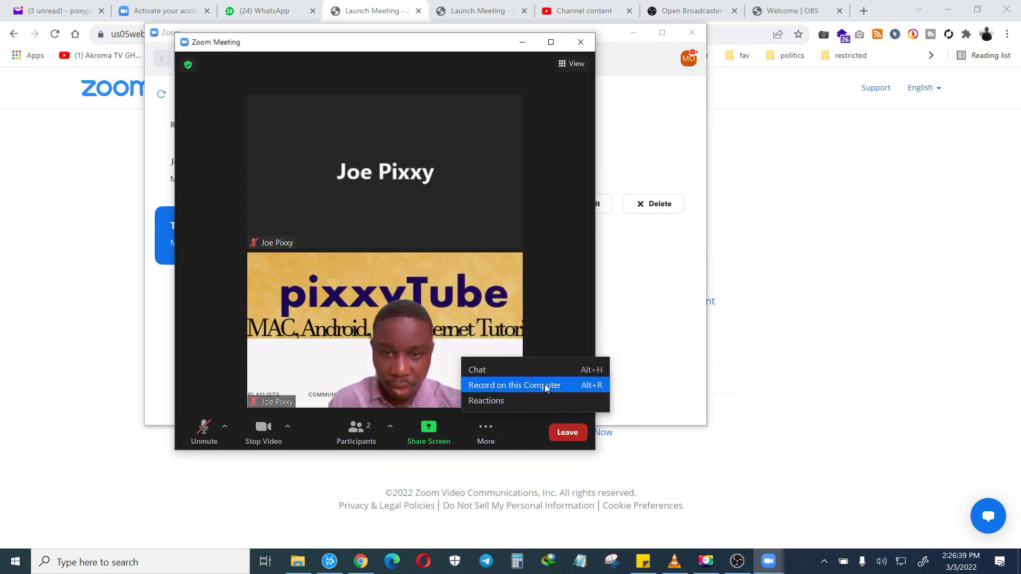
pyautogui.click(514, 385)
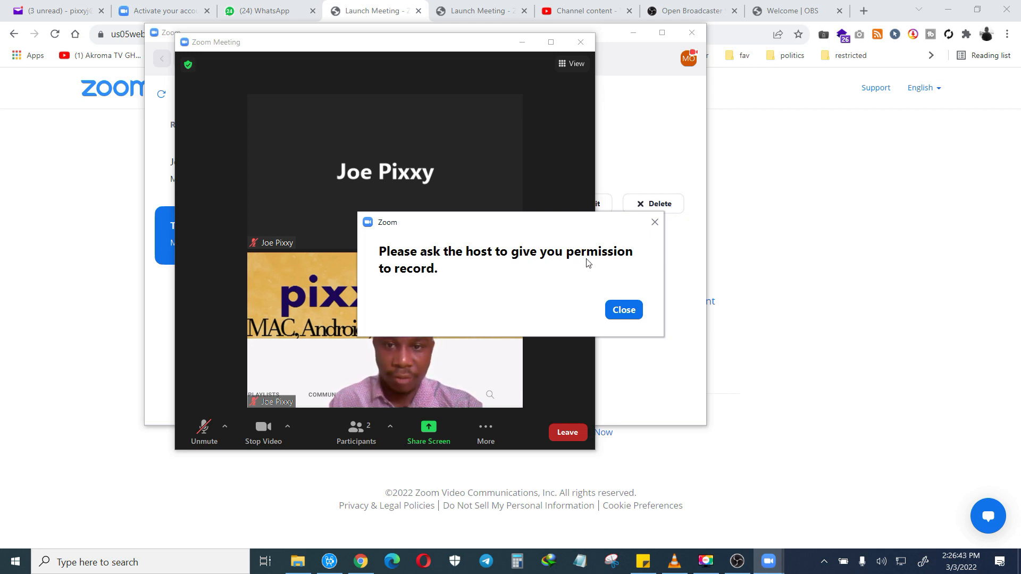
pyautogui.click(622, 309)
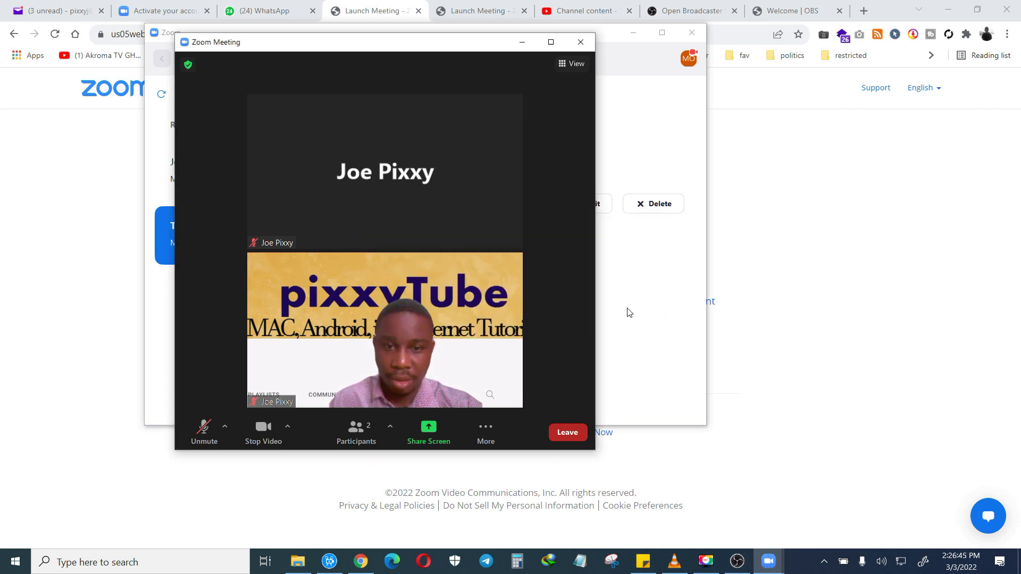
pyautogui.click(485, 433)
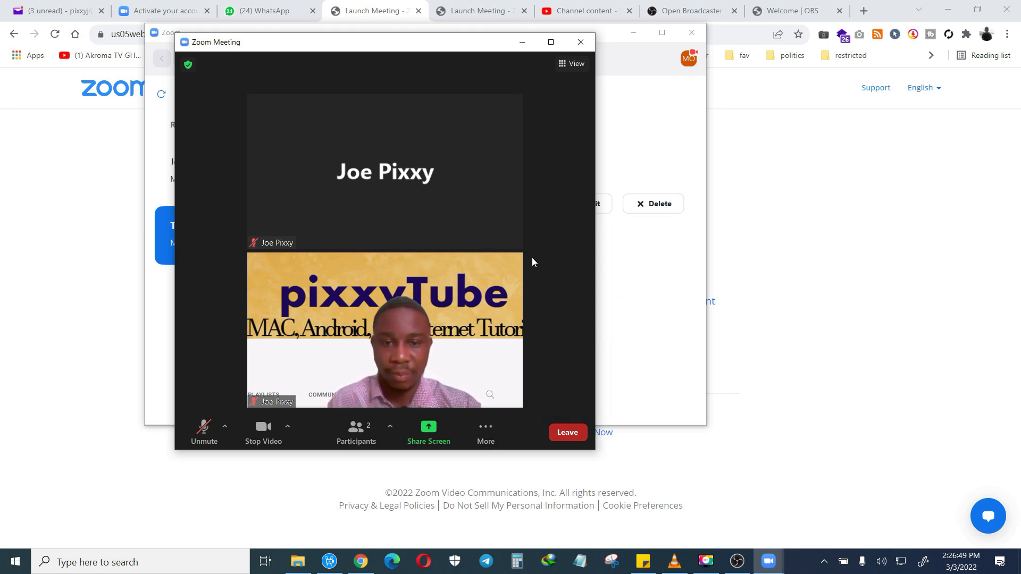
pyautogui.moveTo(636, 328)
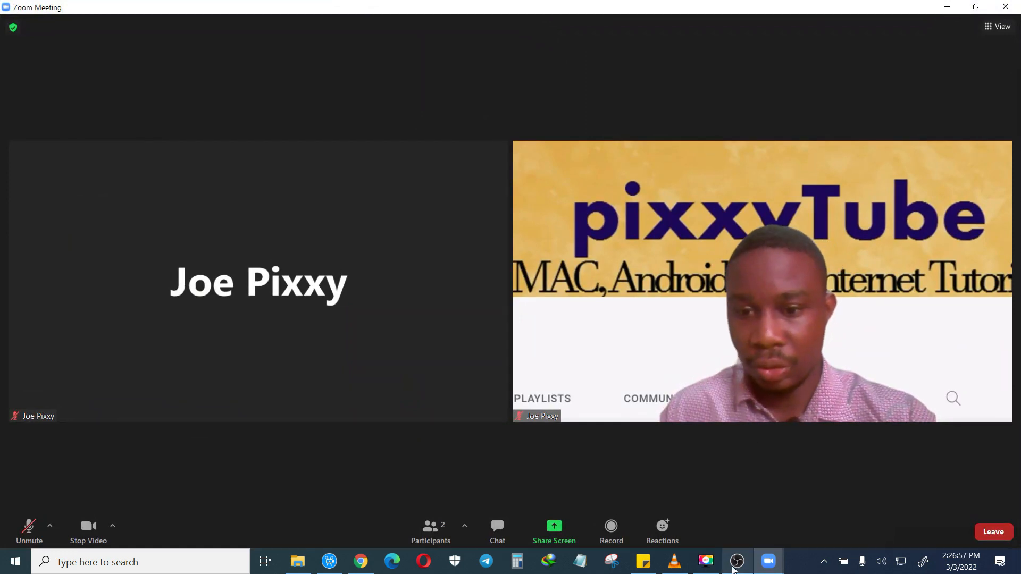
# Add a Window Capture source named zoom capturing the [Zoom.exe]: Zoom Meeting window
pyautogui.click(736, 561)
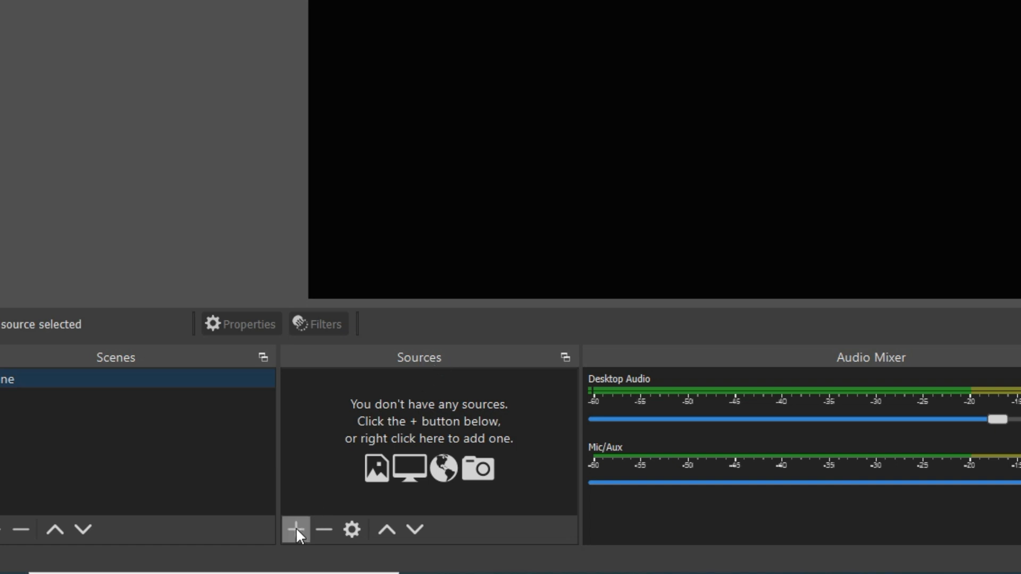
pyautogui.moveTo(295, 528)
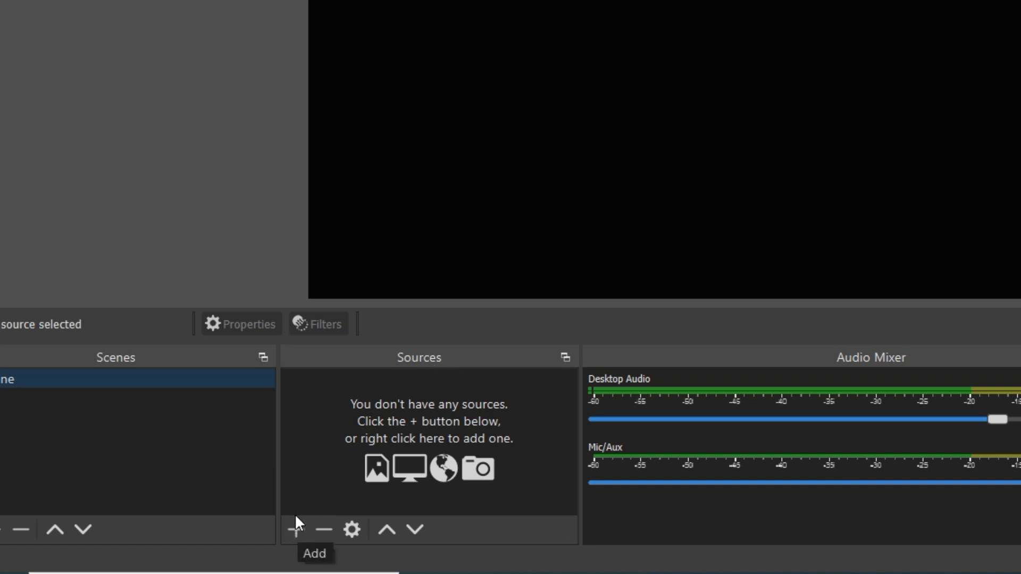
pyautogui.click(294, 528)
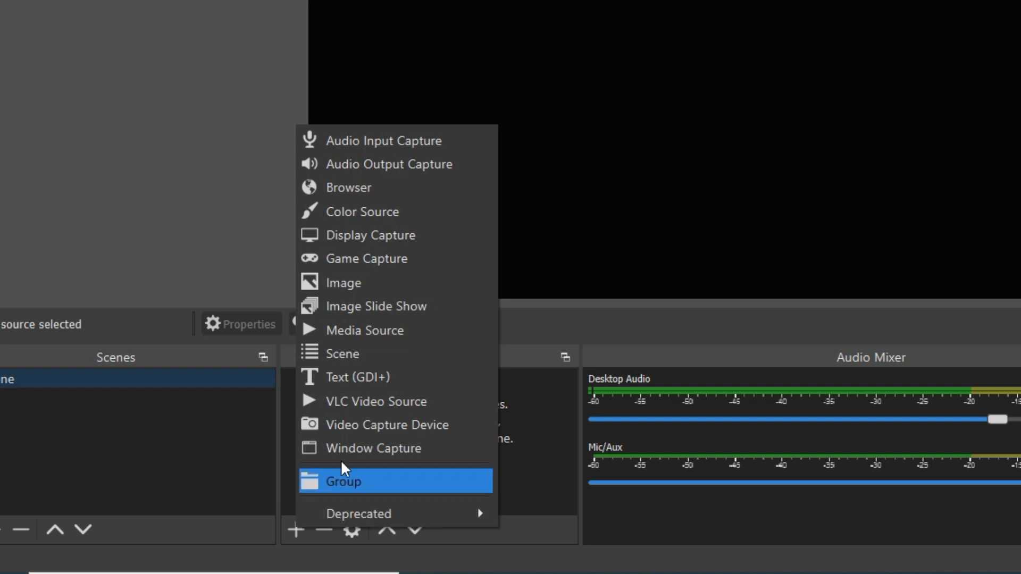
pyautogui.moveTo(390, 447)
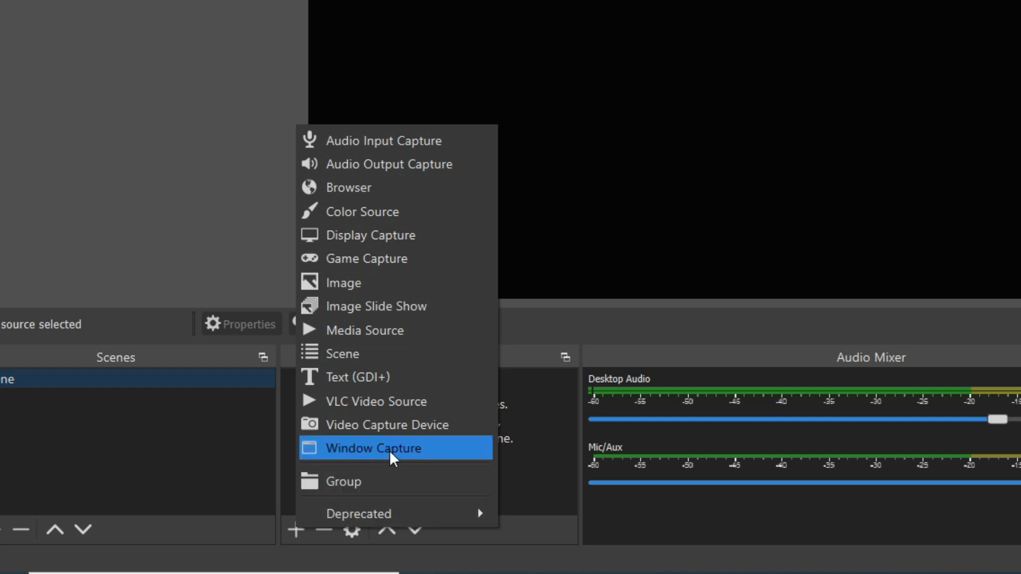
pyautogui.click(373, 448)
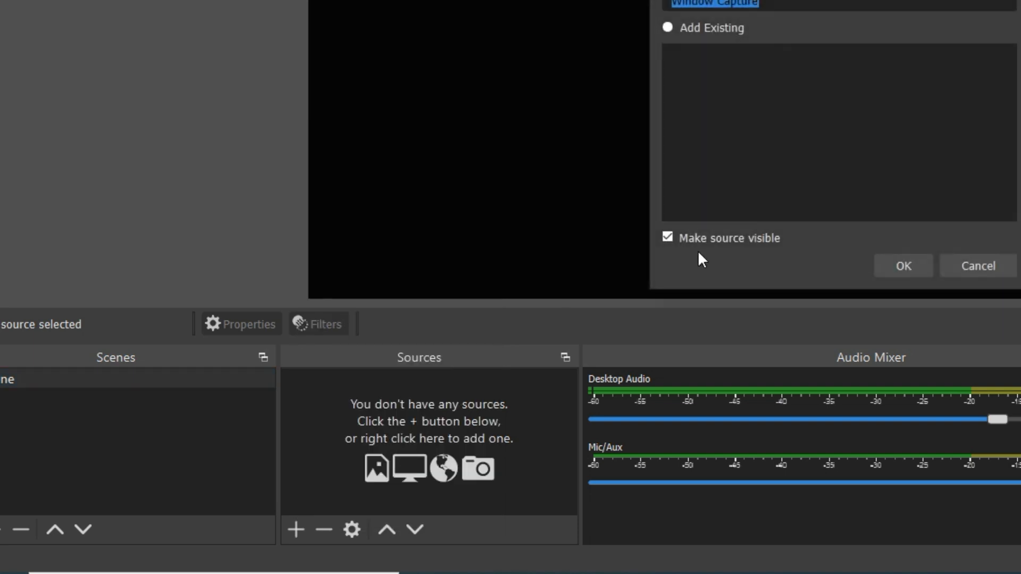
pyautogui.write('Zoom')
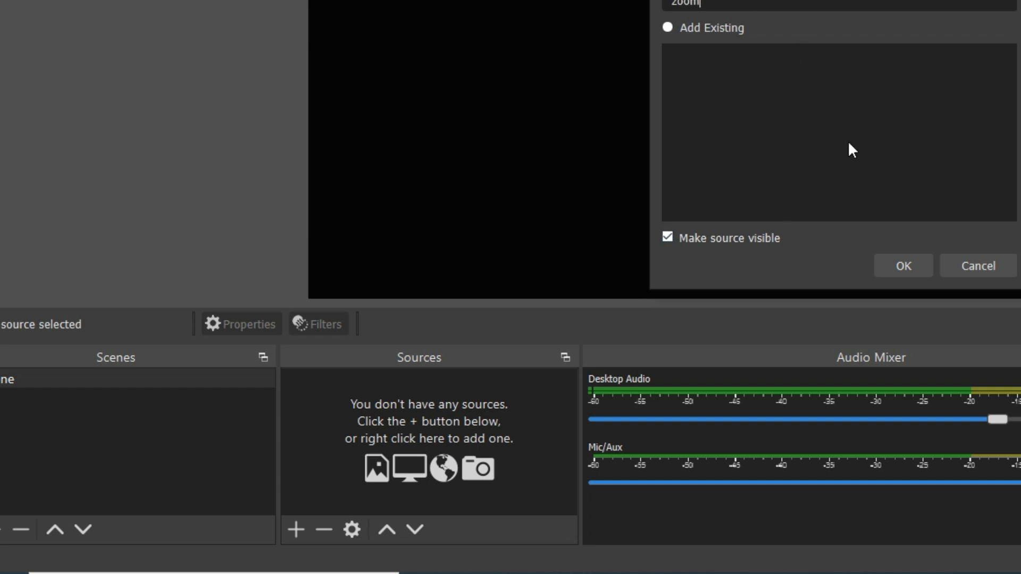
pyautogui.click(903, 265)
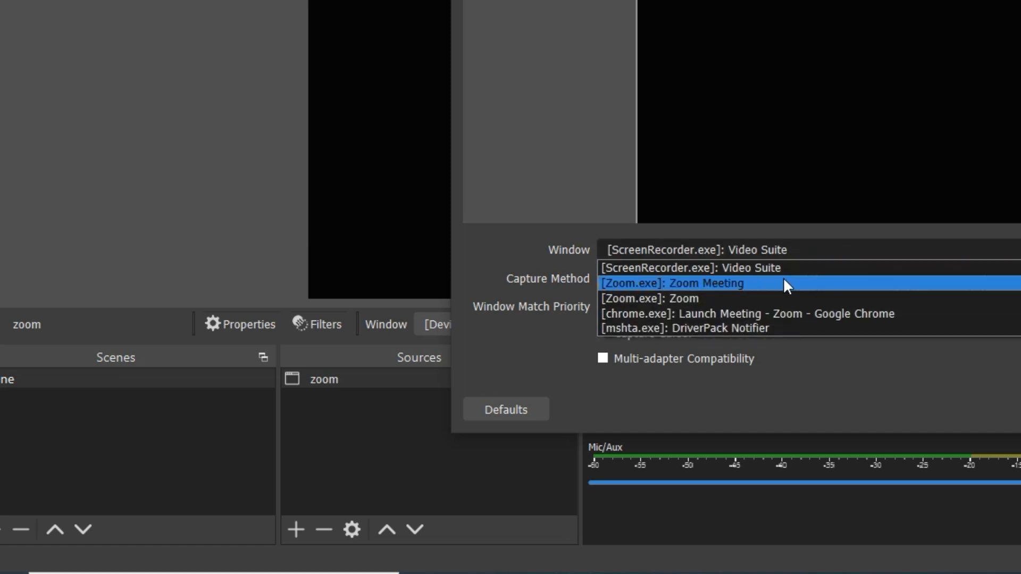
pyautogui.click(672, 282)
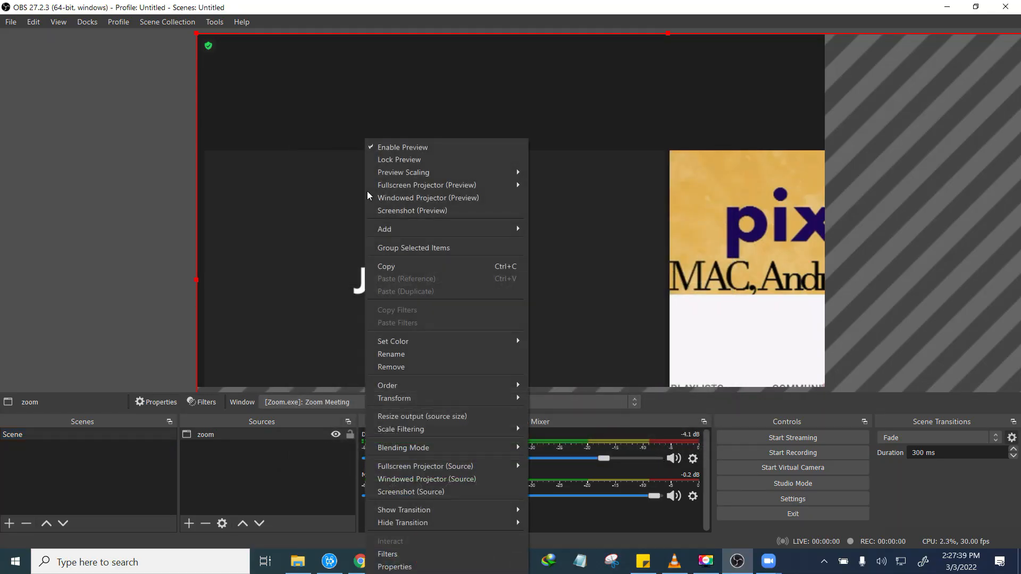
pyautogui.moveTo(454, 401)
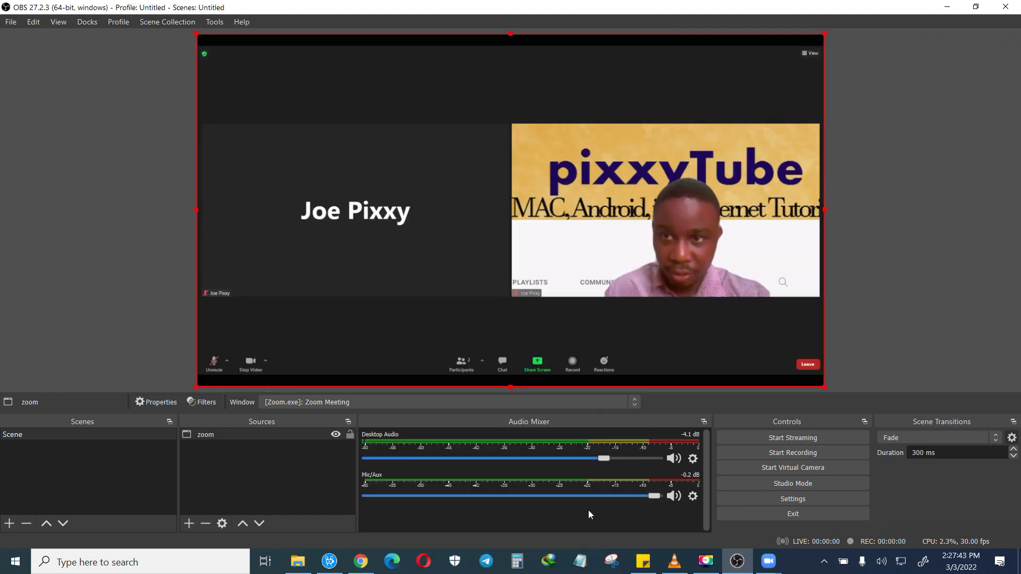
pyautogui.moveTo(810, 337)
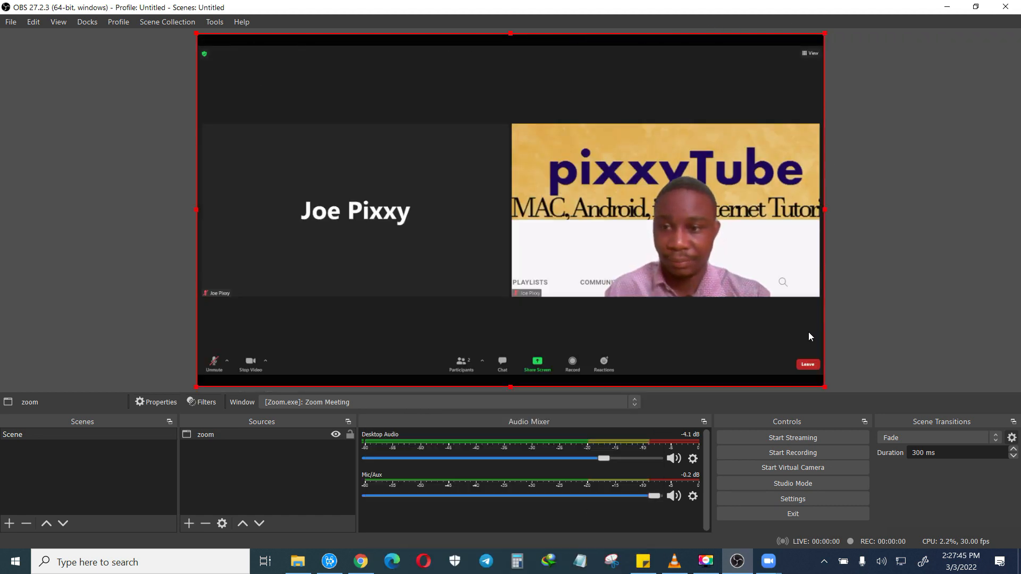
pyautogui.moveTo(696, 402)
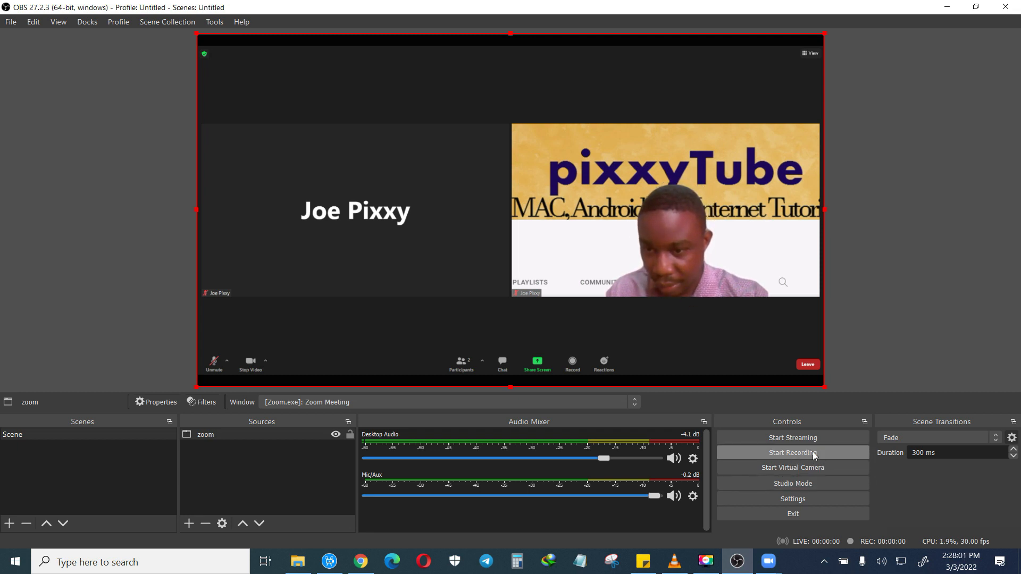
# Start recording the captured meeting in OBS Studio
pyautogui.click(792, 453)
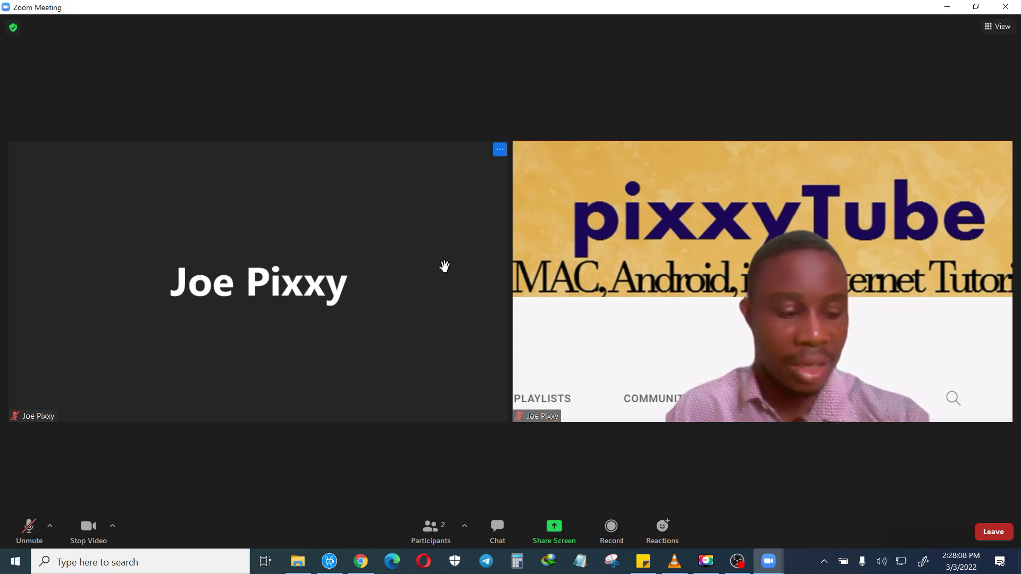
pyautogui.moveTo(1000, 63)
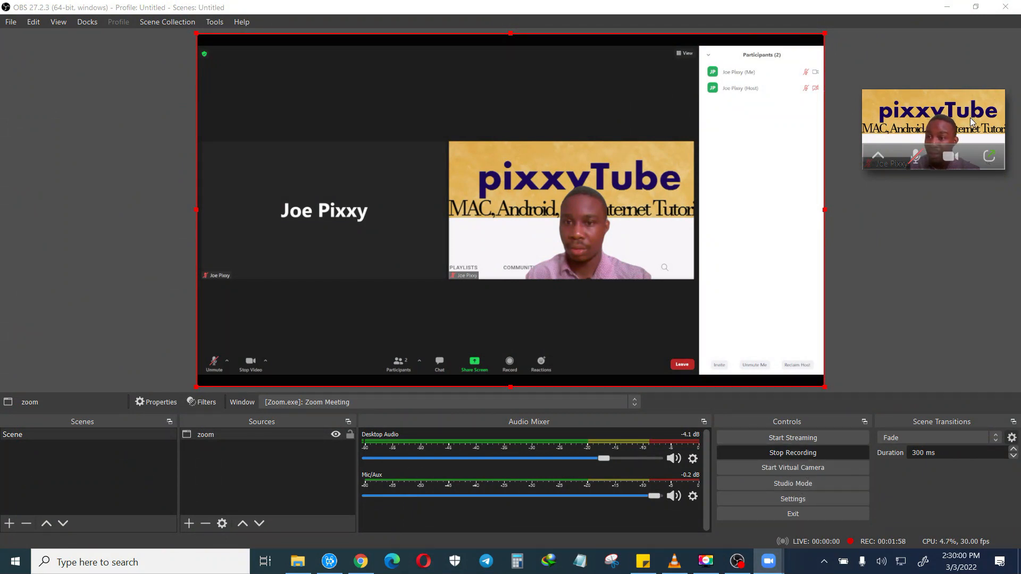
pyautogui.moveTo(989, 156)
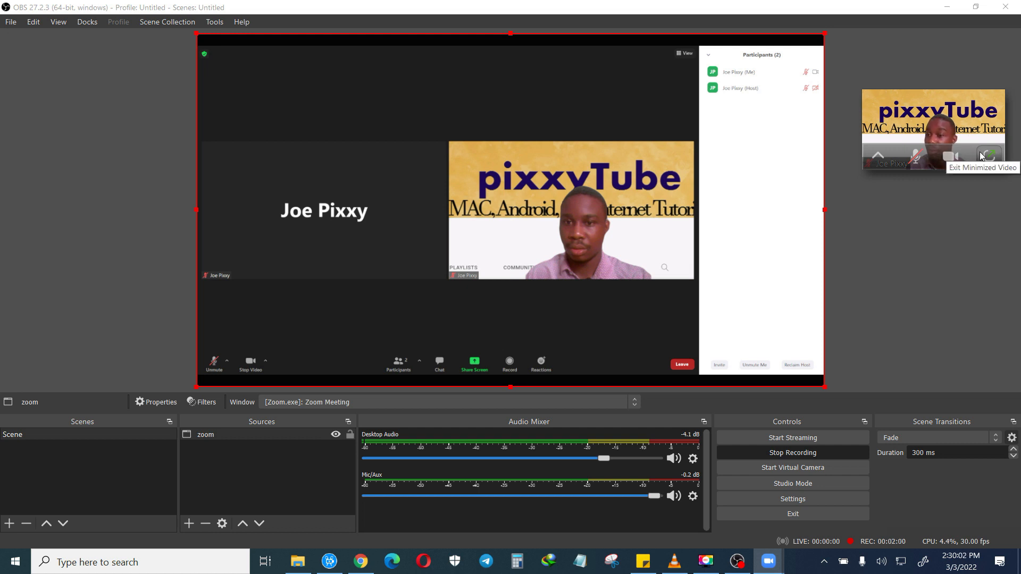
# Restore the Zoom meeting window, then bring Chrome to the front over it
pyautogui.click(990, 155)
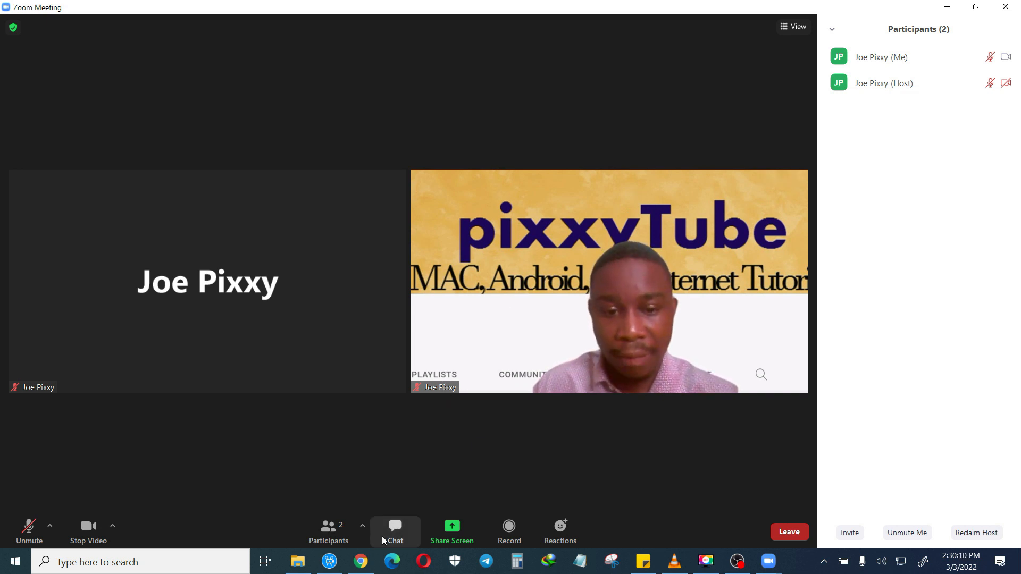
pyautogui.click(360, 561)
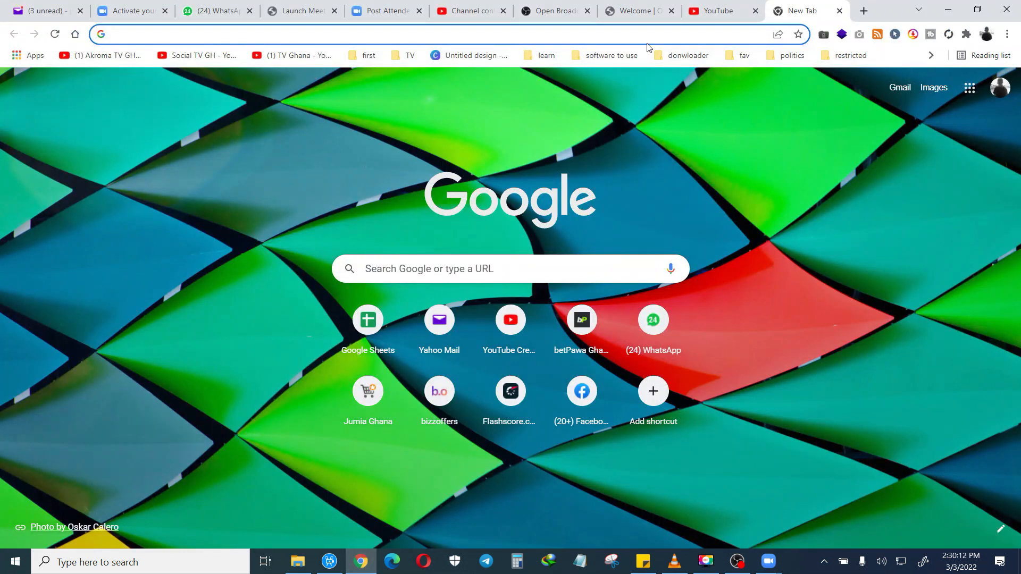
pyautogui.moveTo(695, 547)
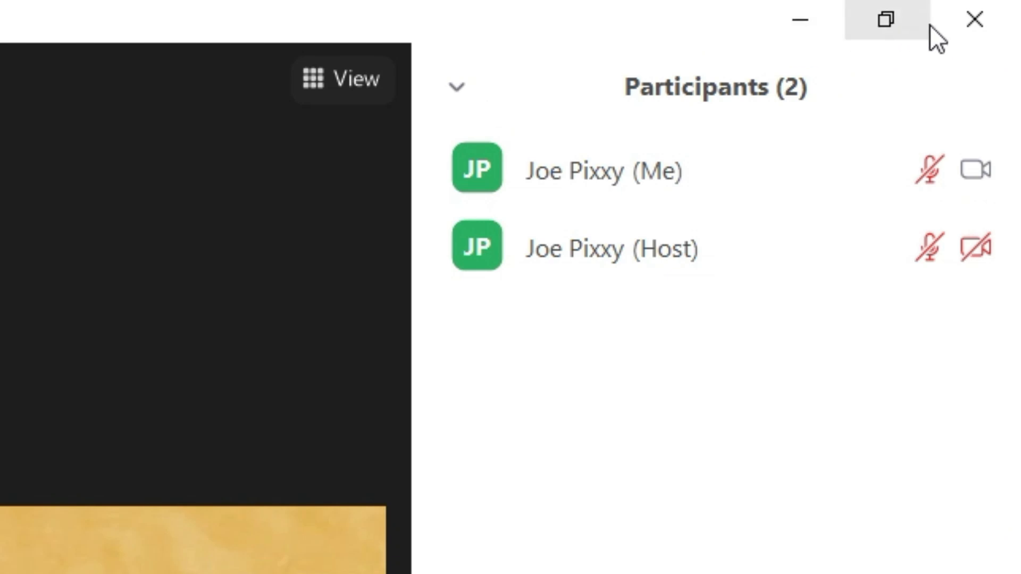
pyautogui.moveTo(799, 19)
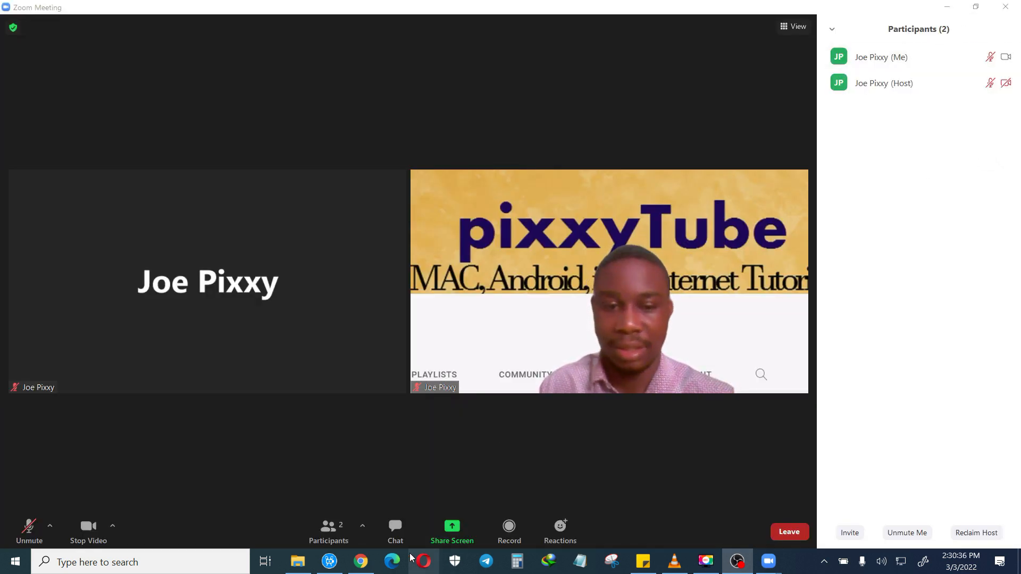
pyautogui.click(361, 561)
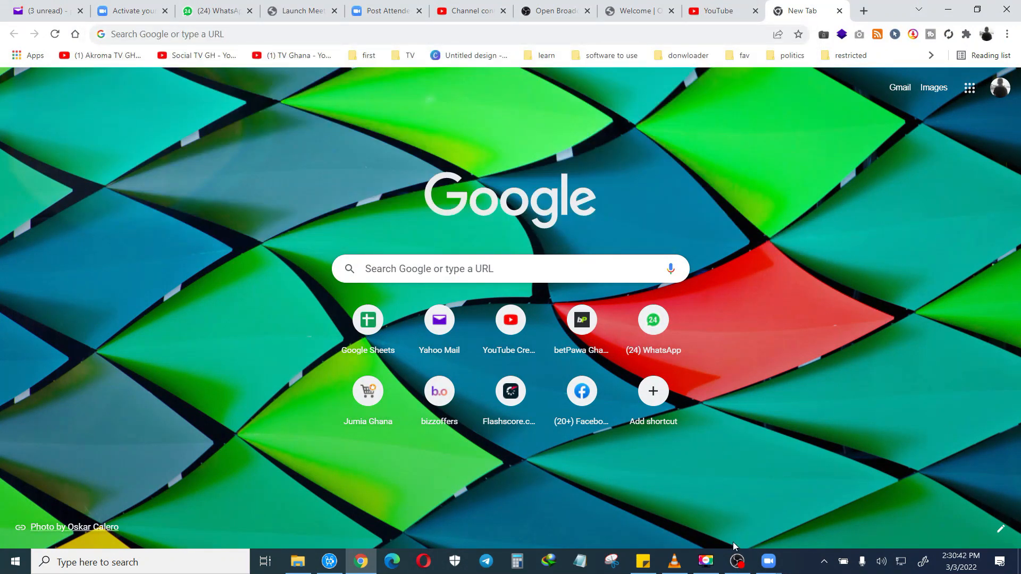
# Set Desktop Audio to the Speaker/Headphone (Realtek Audio) device in OBS Studio
pyautogui.click(735, 561)
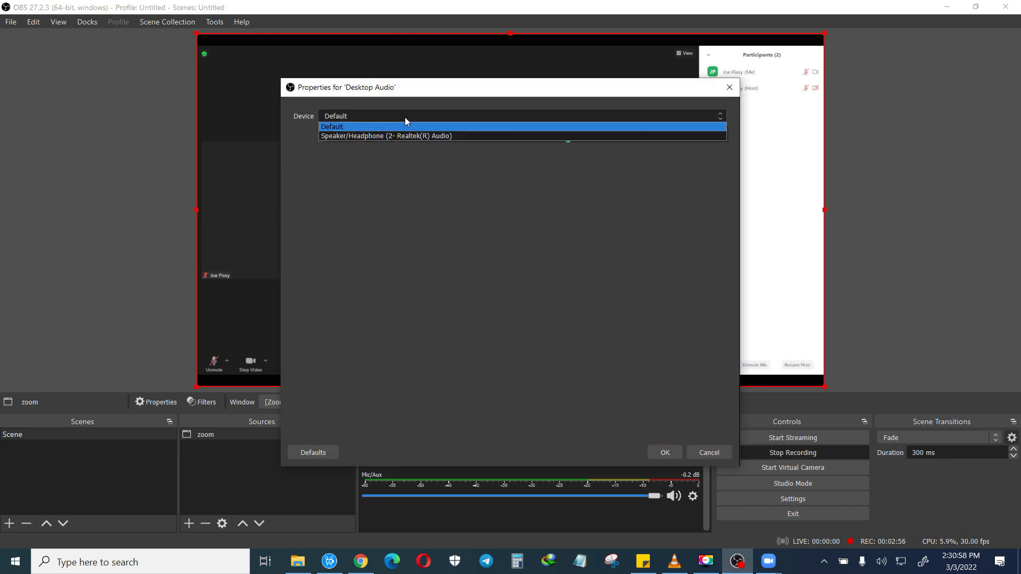
pyautogui.click(385, 135)
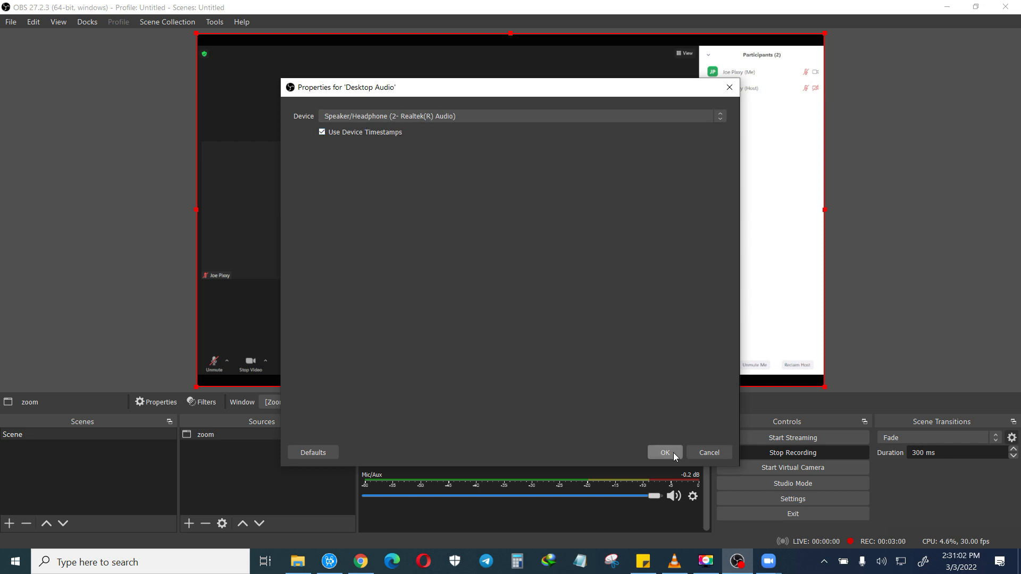
pyautogui.click(664, 453)
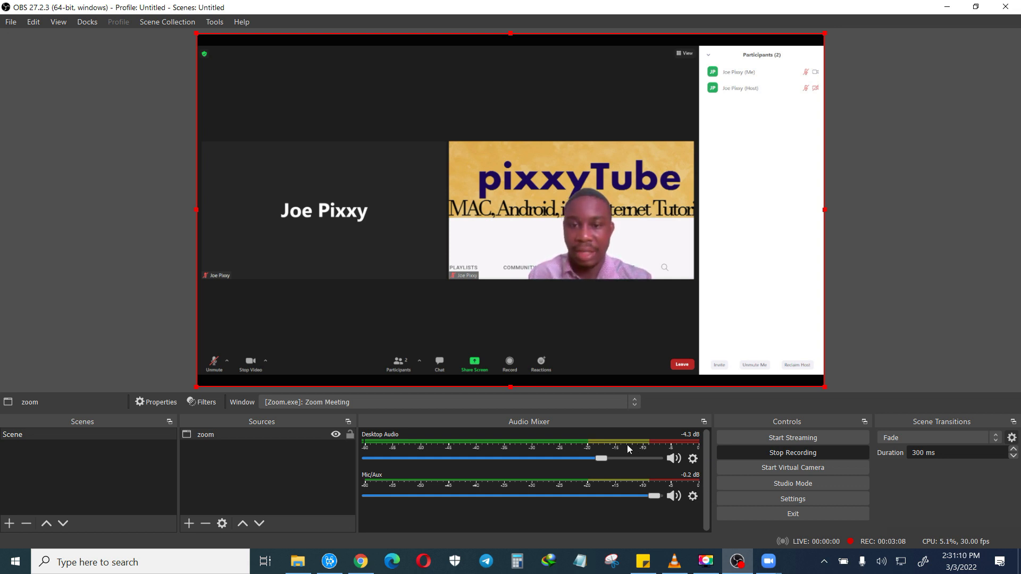
pyautogui.click(674, 458)
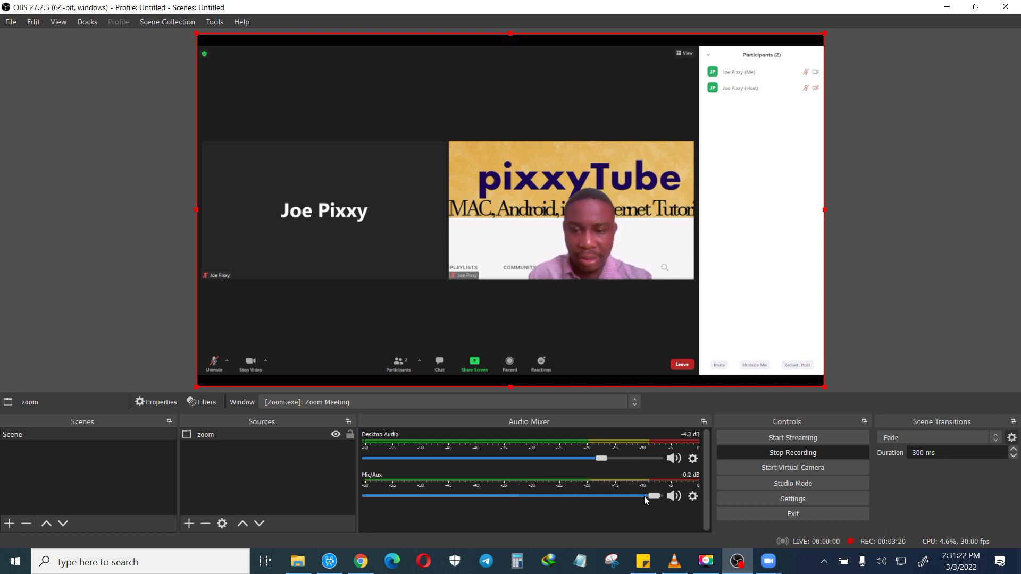
# Turn the Mic/Aux level down in the audio mixer
pyautogui.moveTo(654, 495); pyautogui.dragTo(622, 496)
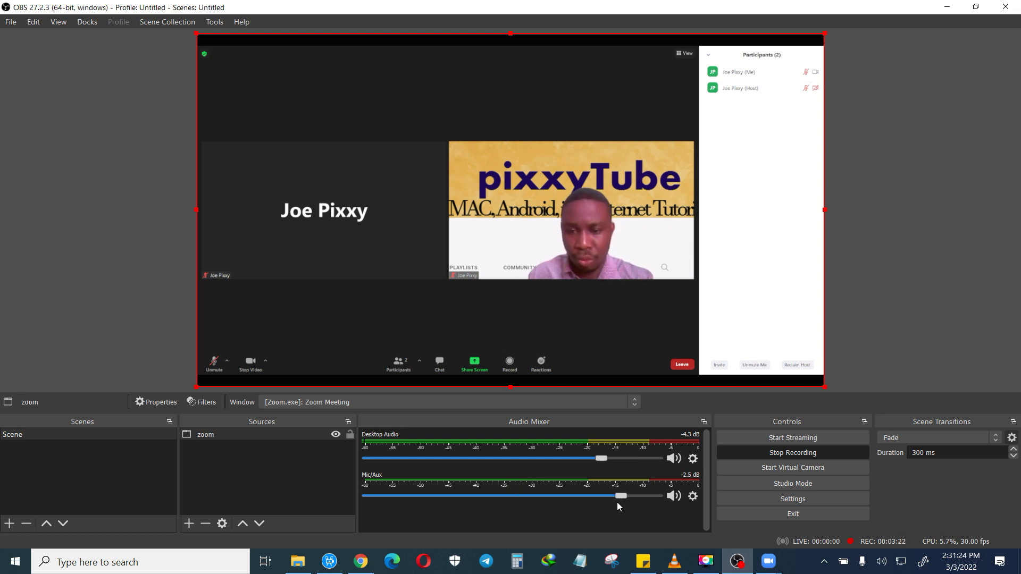
pyautogui.moveTo(619, 496); pyautogui.dragTo(367, 495)
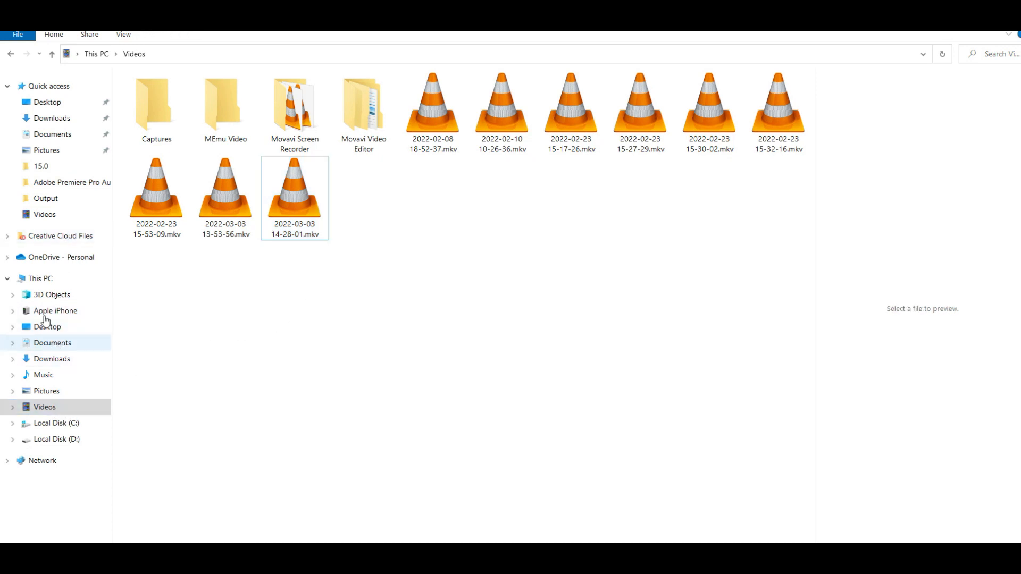
# Navigate from This PC through Local Disk (C:) and Users to the user's profile folder
pyautogui.click(39, 278)
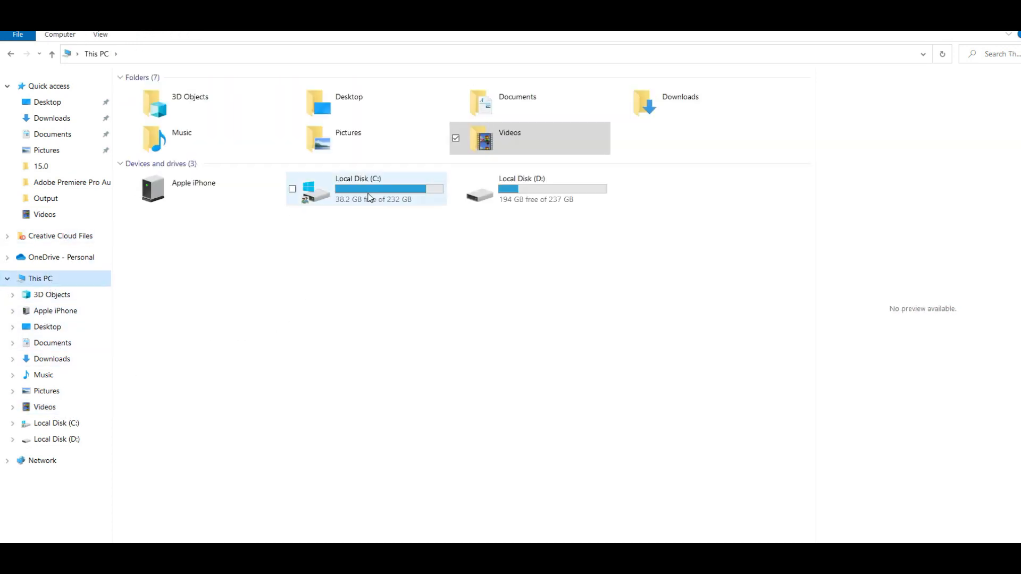
pyautogui.doubleClick(365, 189)
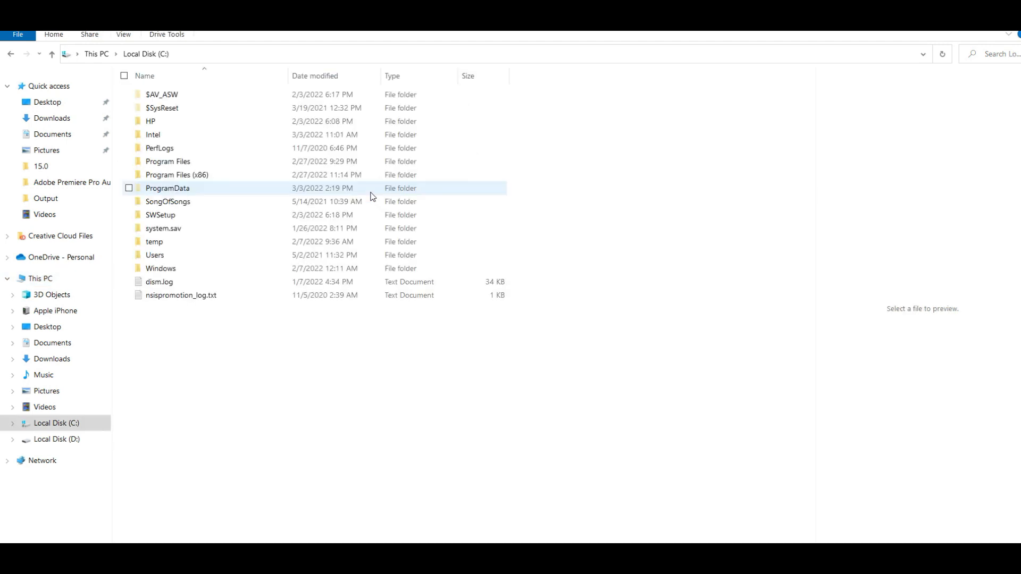
pyautogui.doubleClick(155, 254)
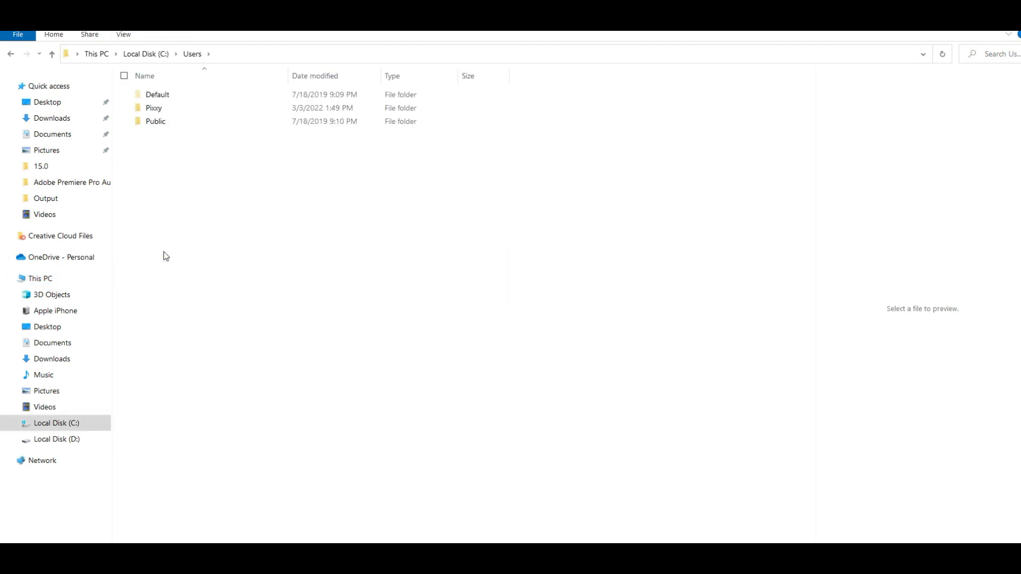
pyautogui.doubleClick(153, 107)
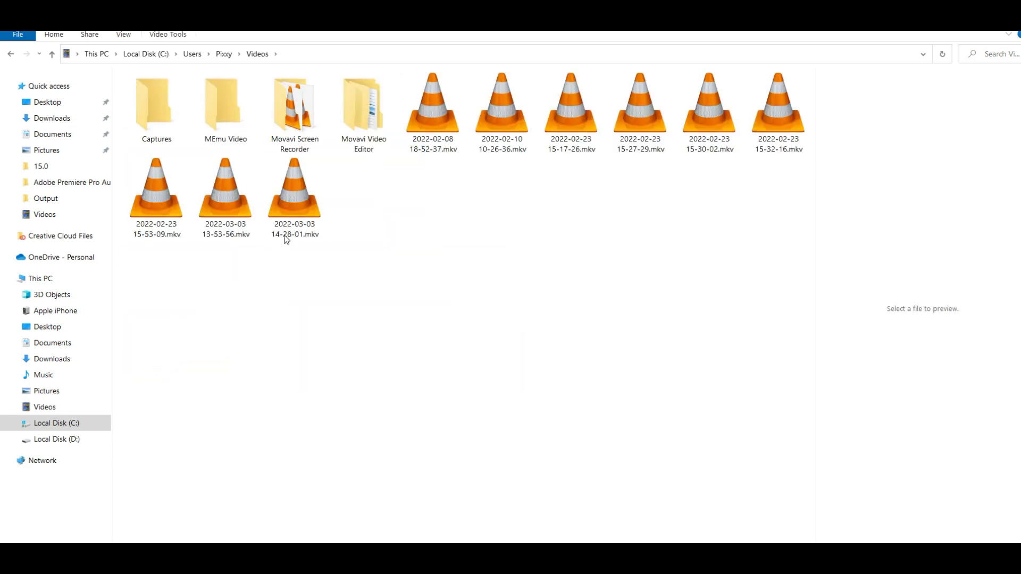
pyautogui.click(294, 189)
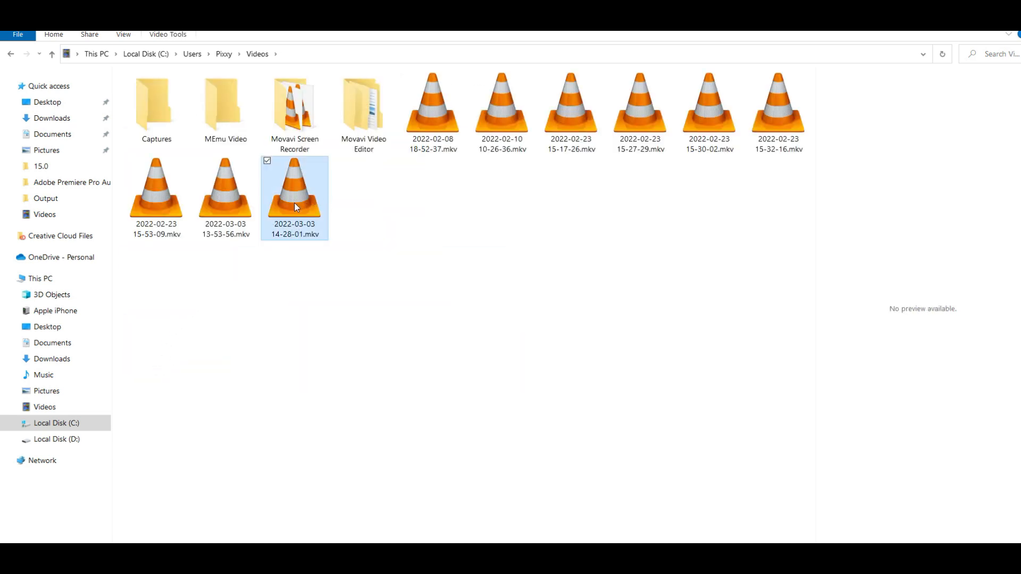
pyautogui.doubleClick(295, 187)
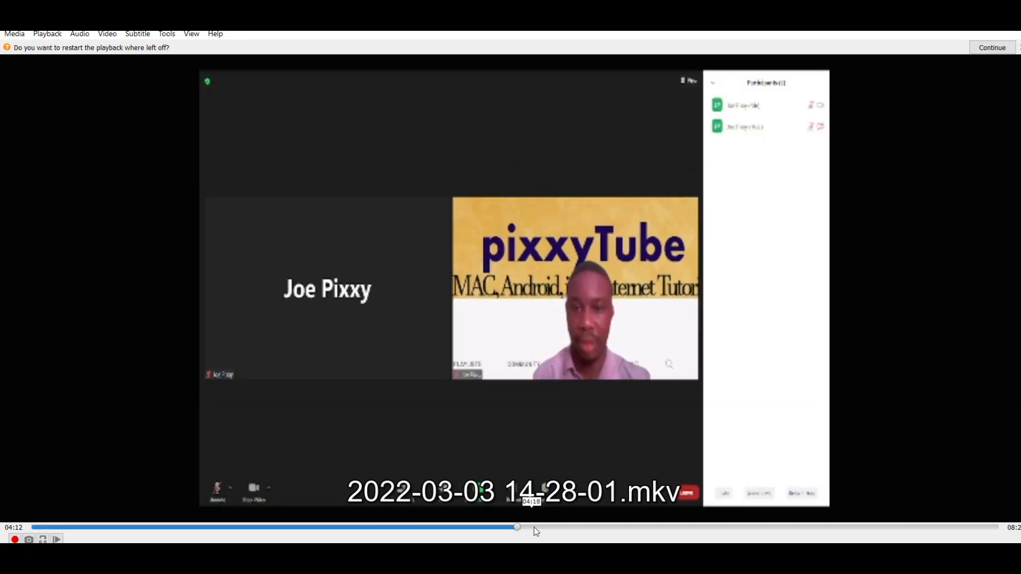
pyautogui.moveTo(516, 527); pyautogui.dragTo(638, 527)
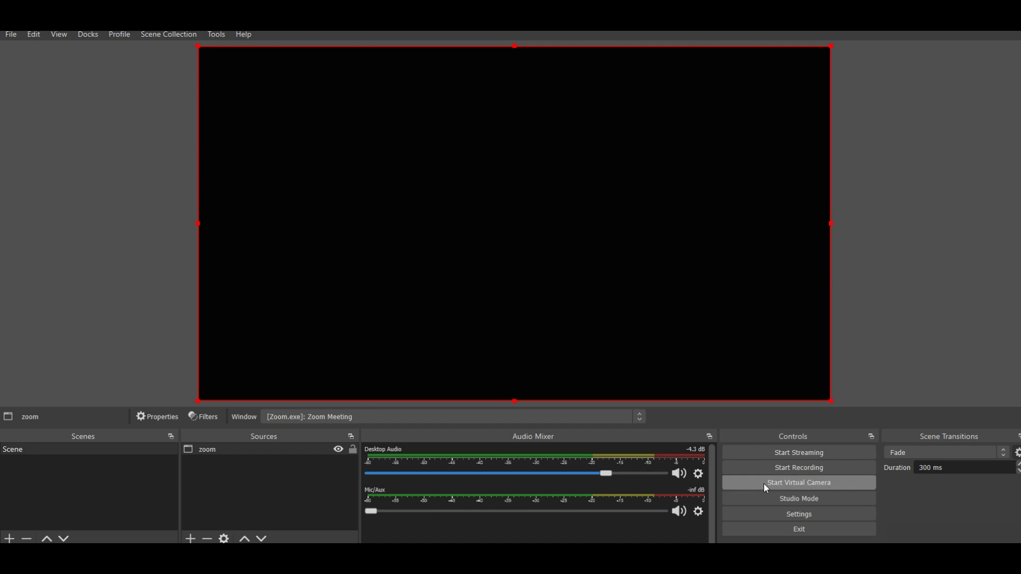
pyautogui.moveTo(820, 517)
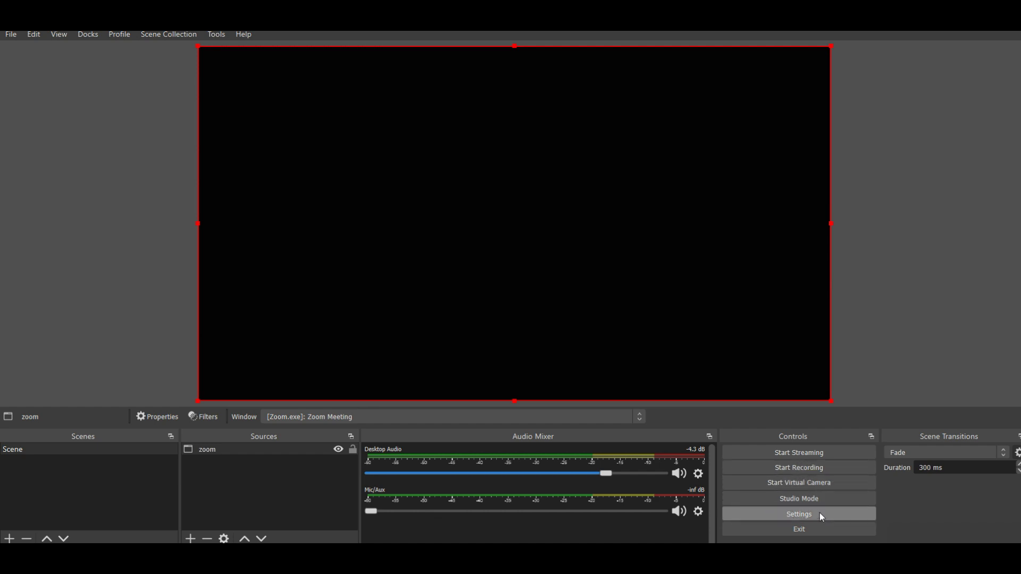
# Point the Output recording path at the Desktop folder instead of Videos, without applying yet
pyautogui.click(797, 514)
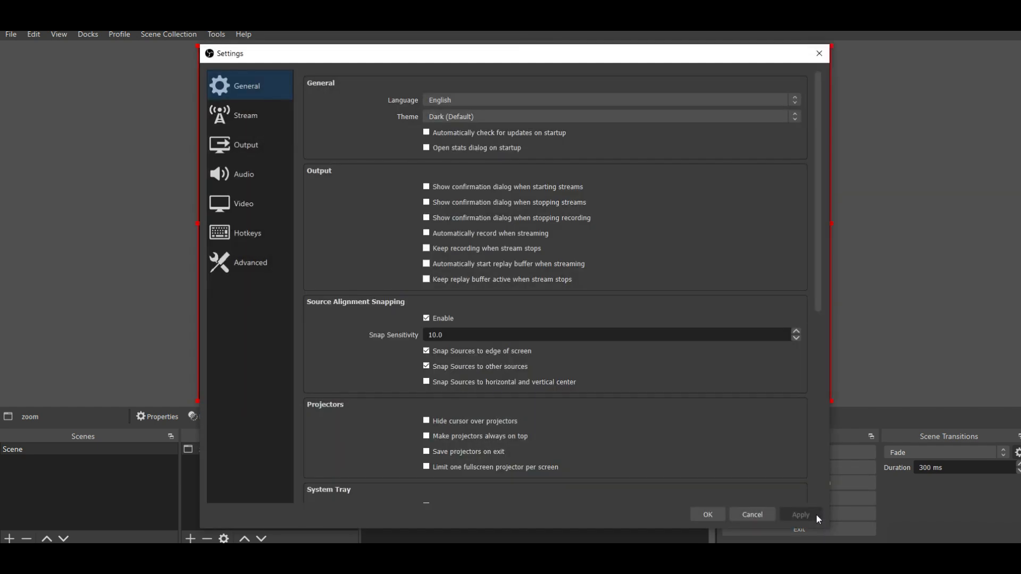
pyautogui.click(245, 145)
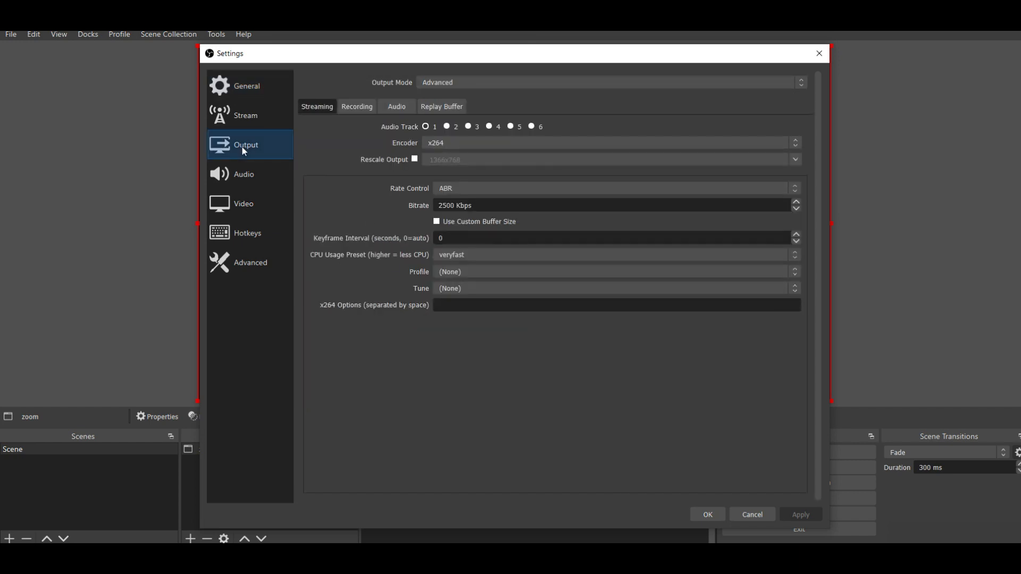
pyautogui.click(357, 106)
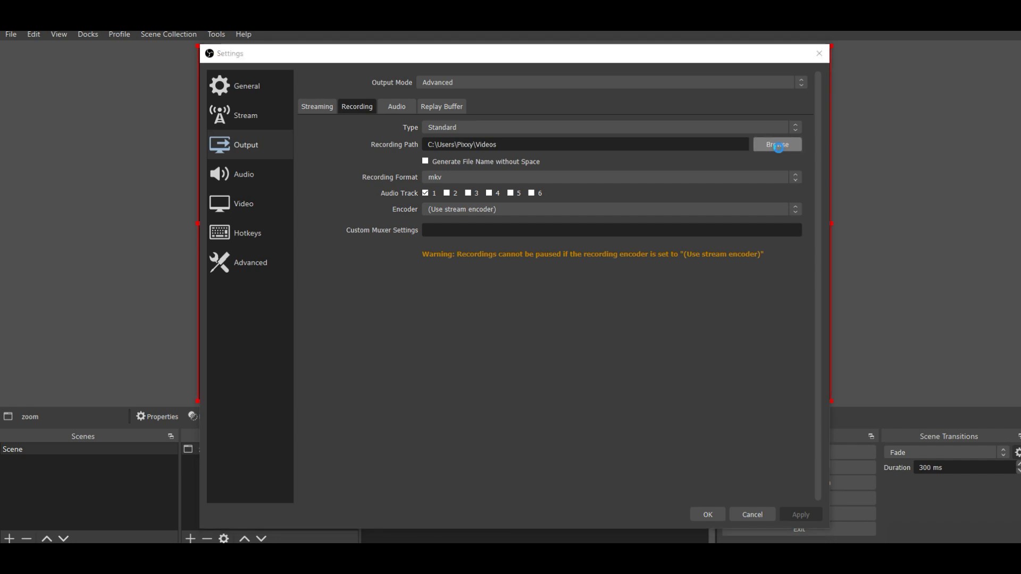
pyautogui.click(776, 144)
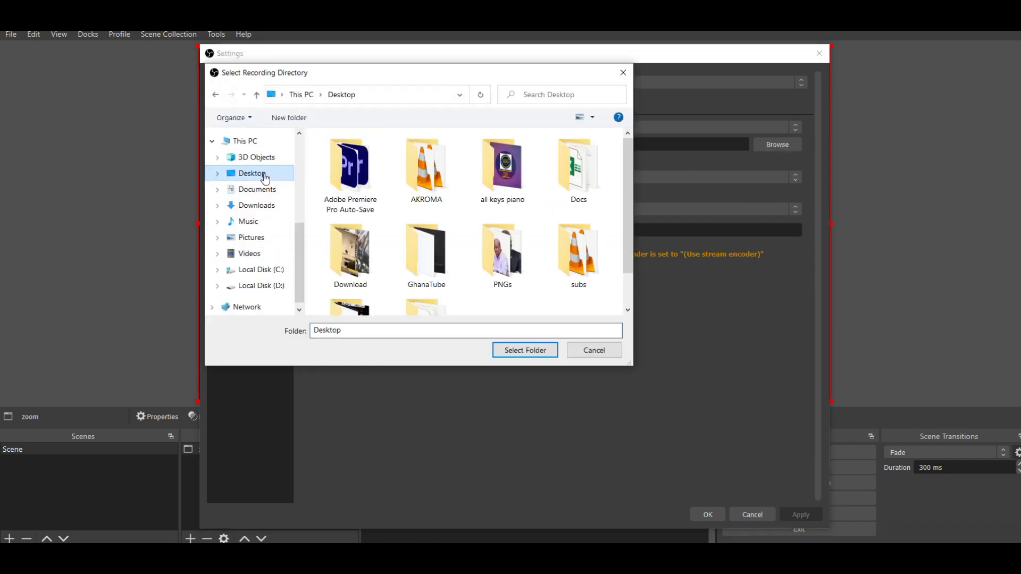
pyautogui.click(524, 350)
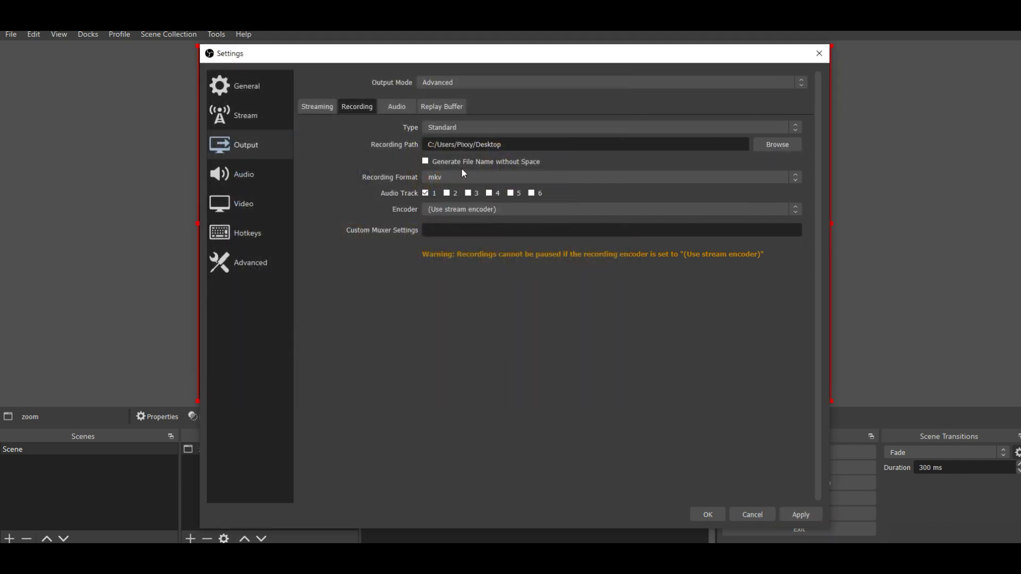